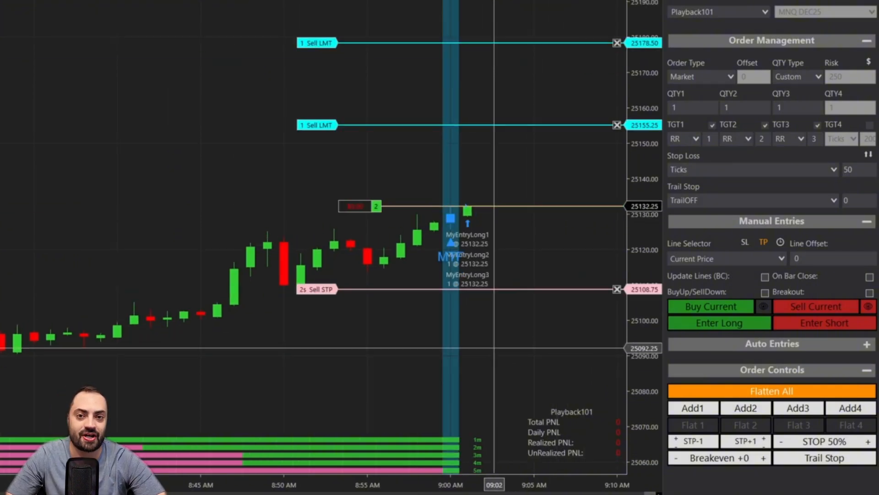
Navigate TradeSaber's My Account to the License + Download page with the license manager
left_click(710, 306)
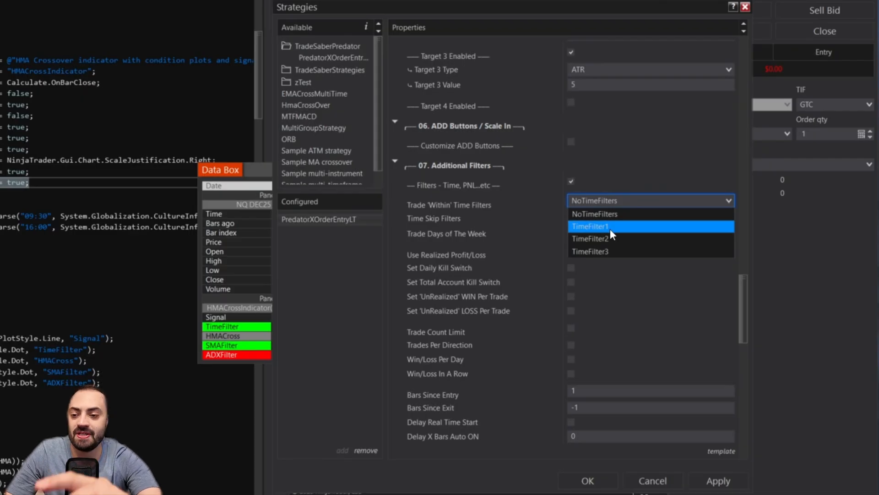
left_click(589, 226)
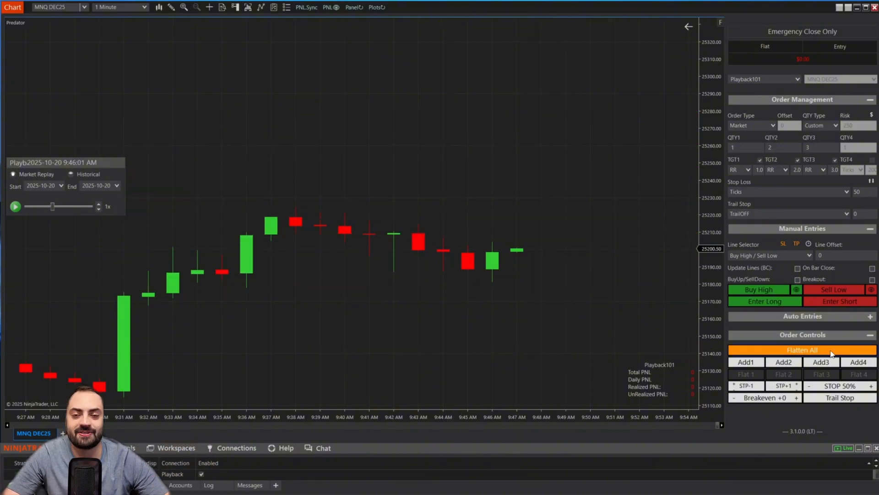
left_click(833, 289)
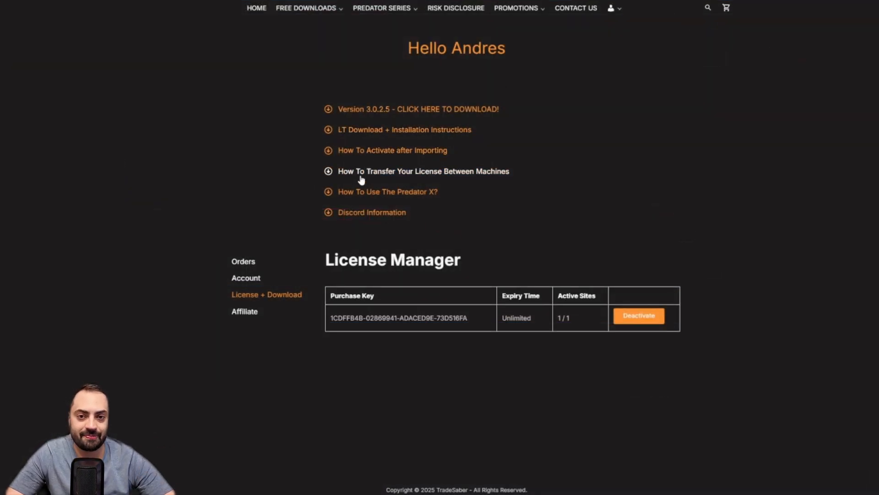
left_click(417, 109)
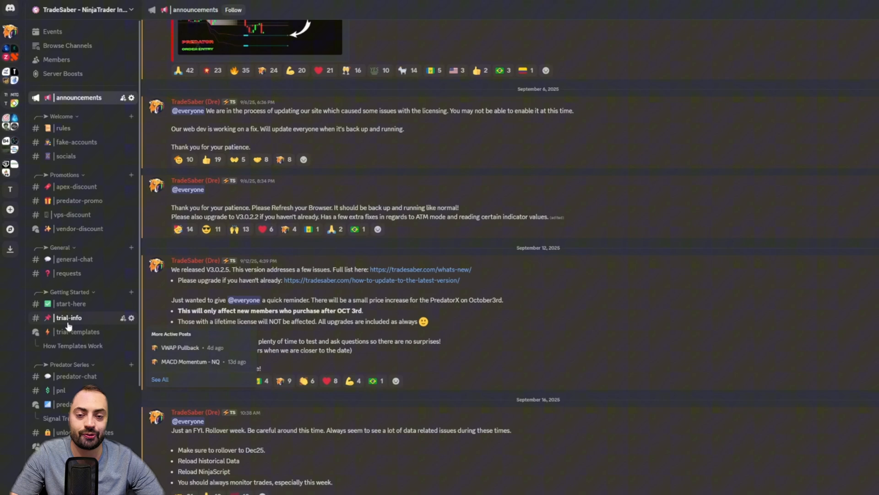
Browse Discord's #trial-templates forum and view the VWAP Pullback template post
left_click(70, 332)
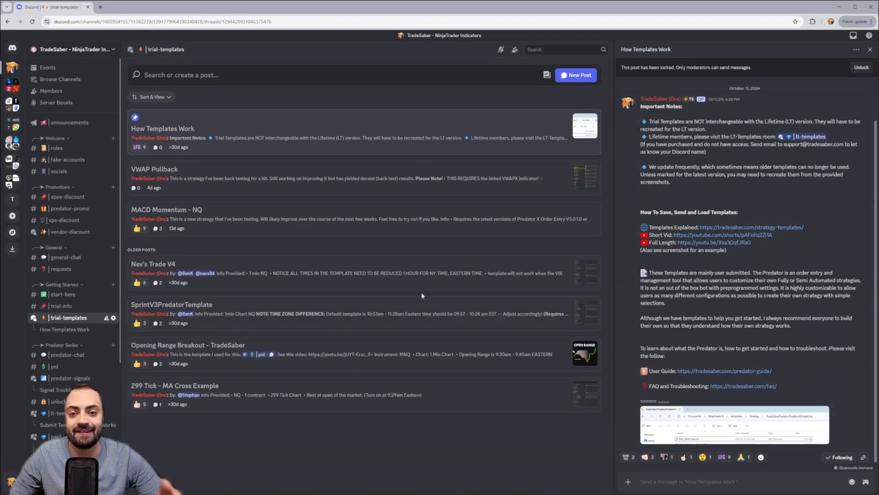
left_click(154, 169)
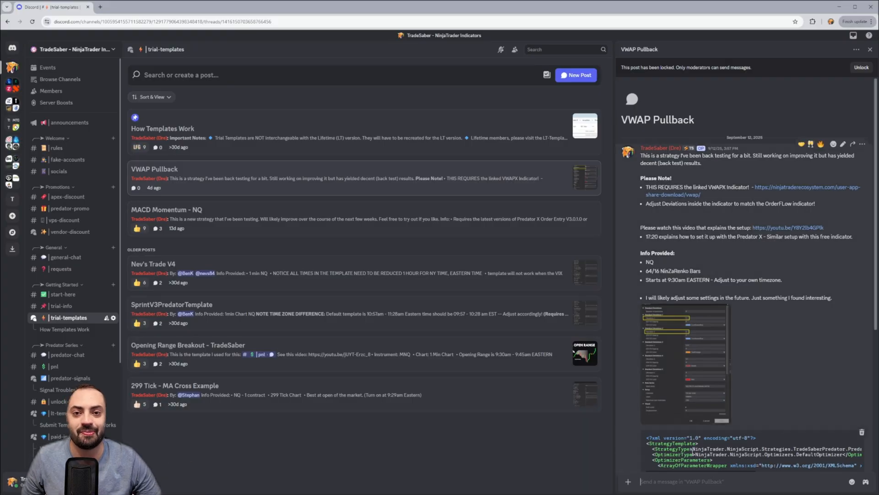
left_click(166, 209)
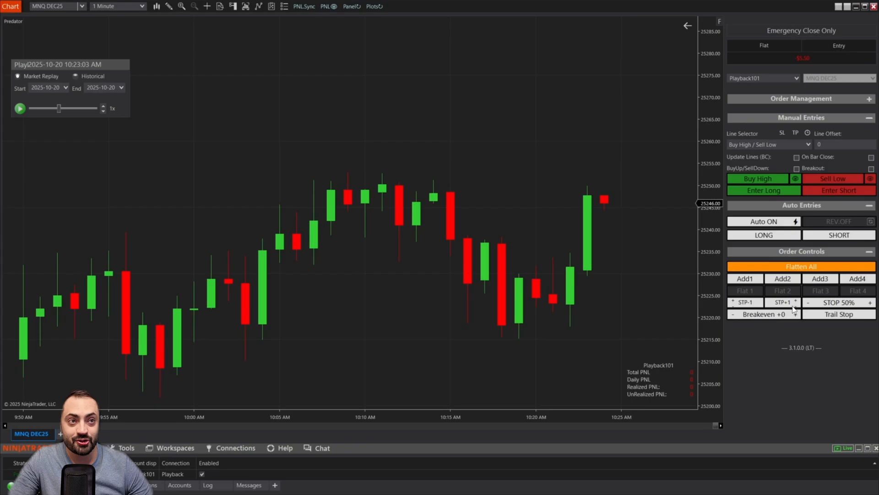
mouse_move(757, 174)
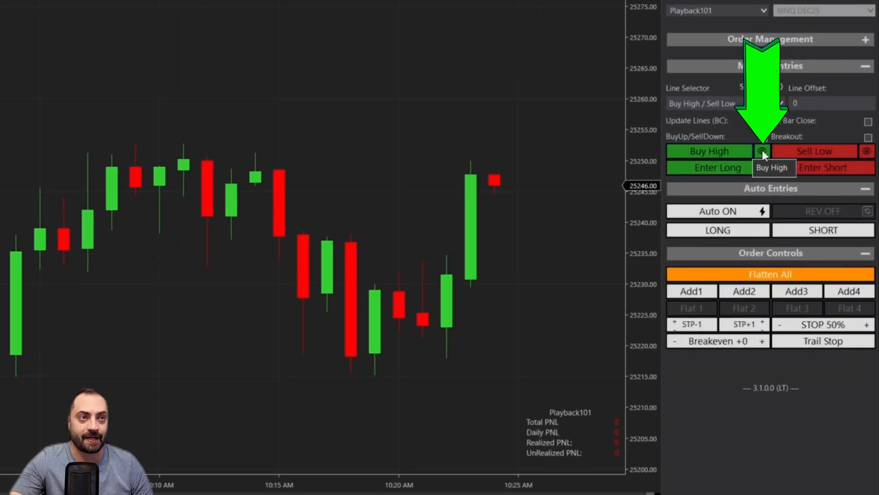
Preview the Buy High lines, go long one MNQ contract at 25246.00, then flatten
left_click(762, 150)
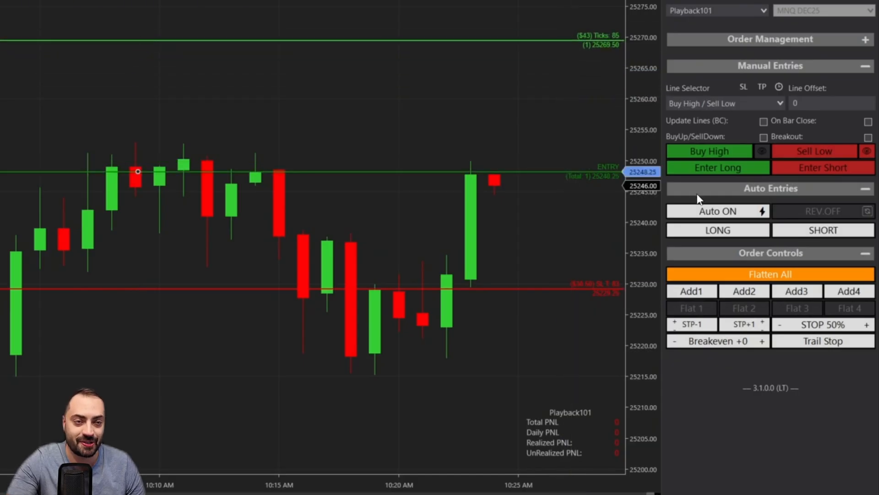
left_click(718, 167)
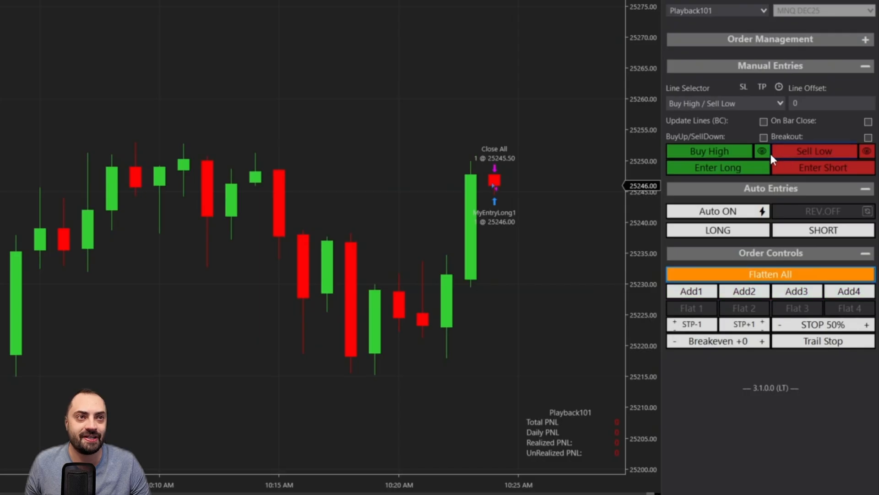
Show the preview lines again and place entry 25250.00, stop 25237.50, target 25256.25
left_click(761, 151)
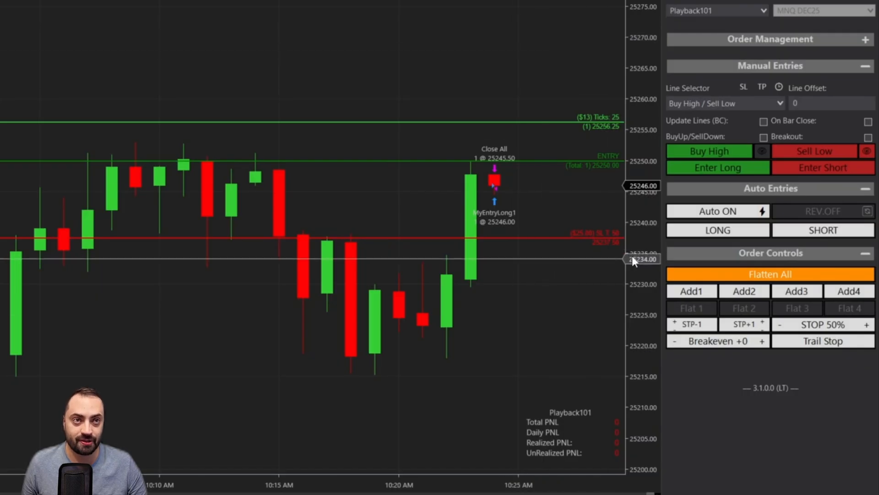
left_click_drag(634, 258, 634, 317)
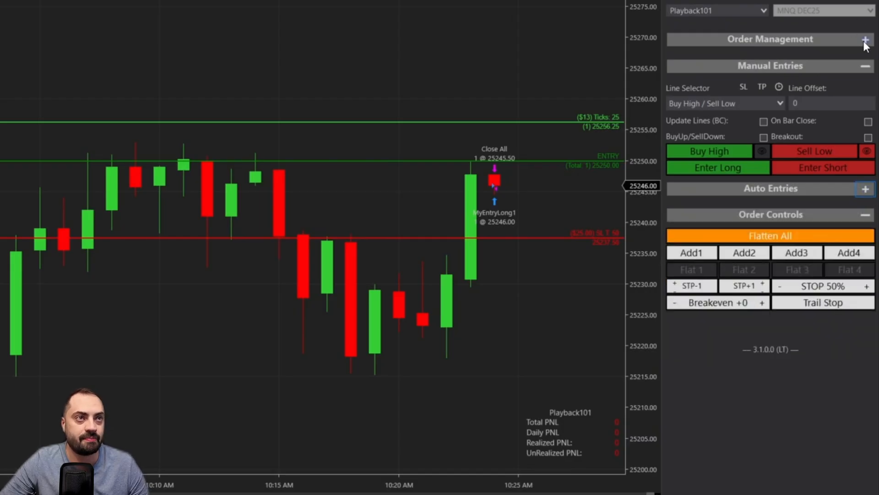
Expand Order Management and set target quantities to 1, 2 and 3 contracts
left_click(865, 40)
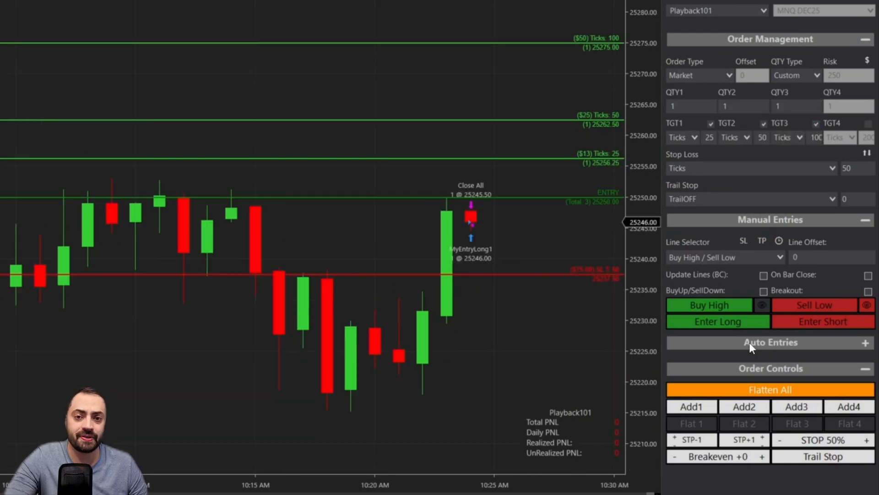
mouse_move(683, 374)
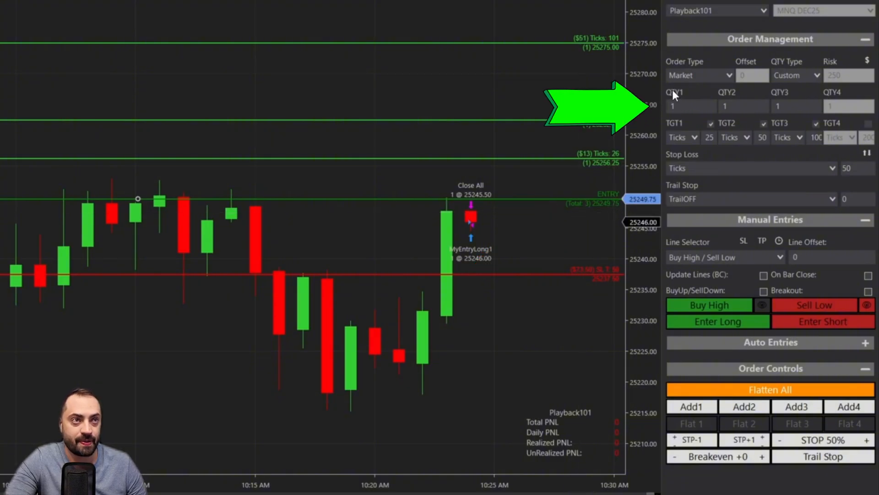
mouse_move(800, 92)
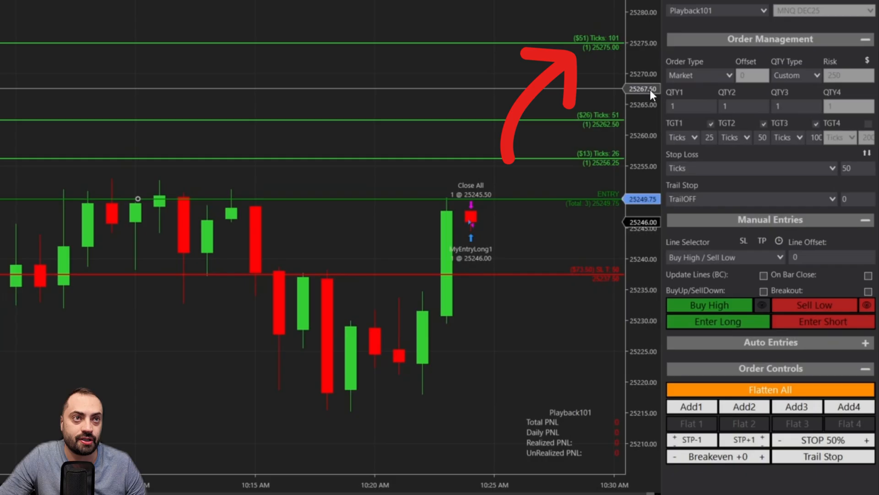
left_click(744, 106)
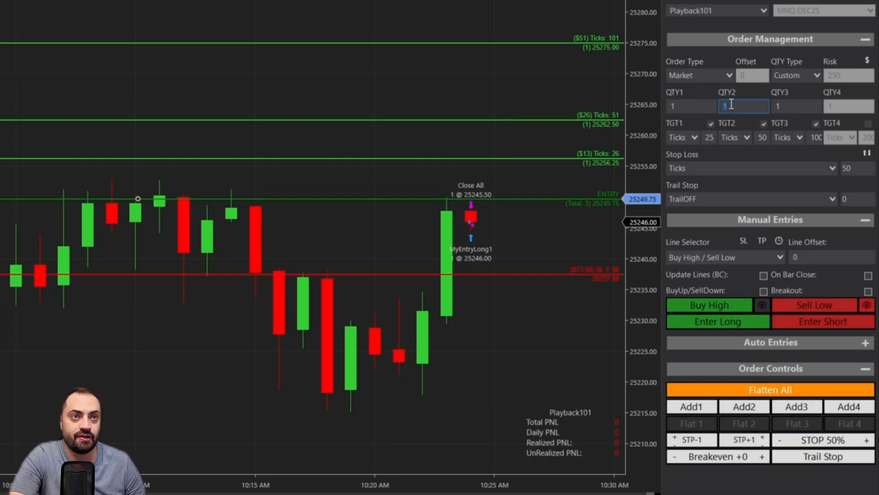
type("2")
left_click(797, 105)
type("3")
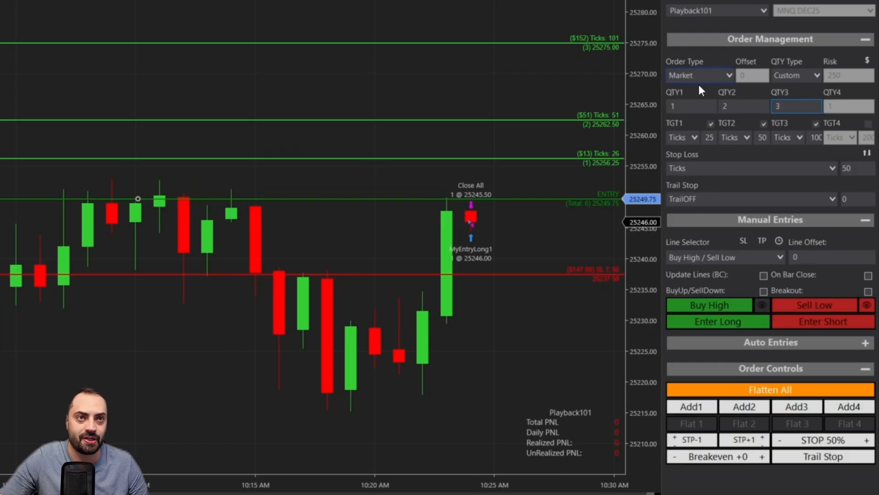
left_click(796, 106)
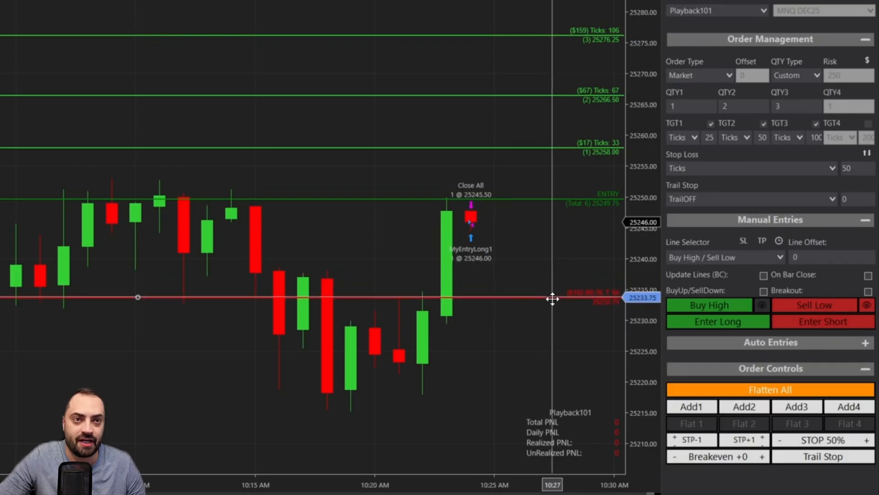
Switch position sizing to Auto and drag the stop line to 25228, resizing the long
left_click_drag(552, 298, 547, 323)
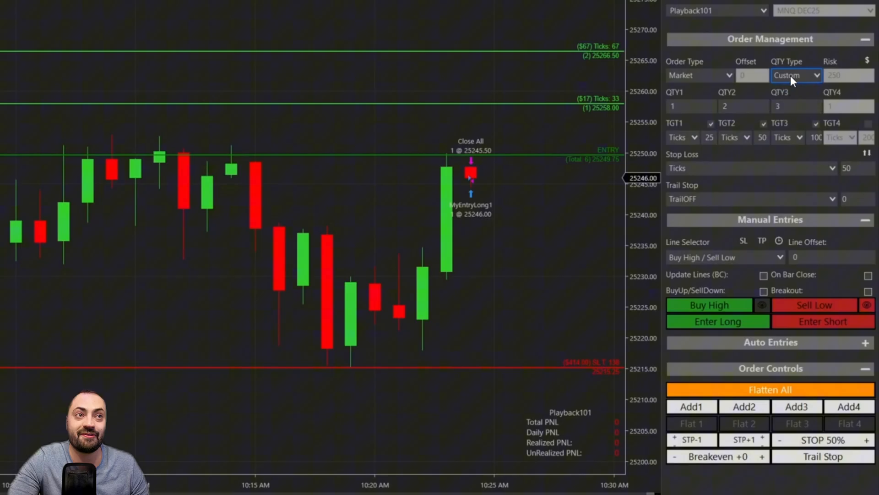
left_click(796, 75)
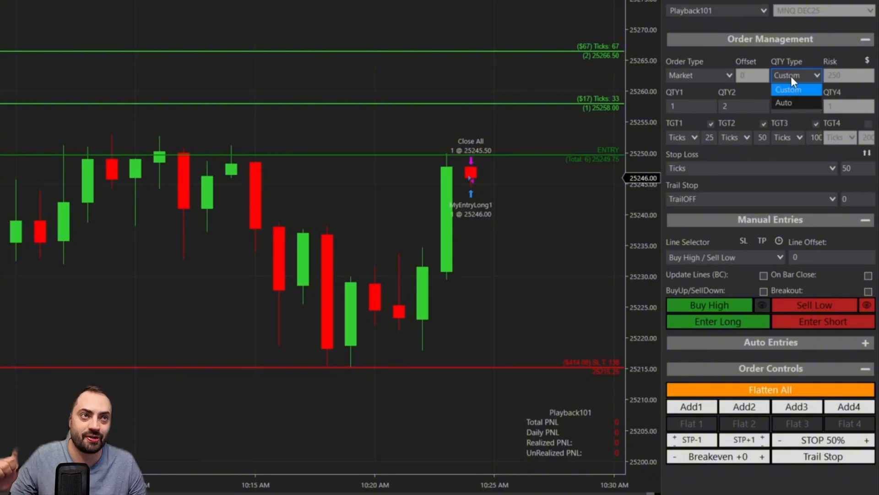
left_click(789, 90)
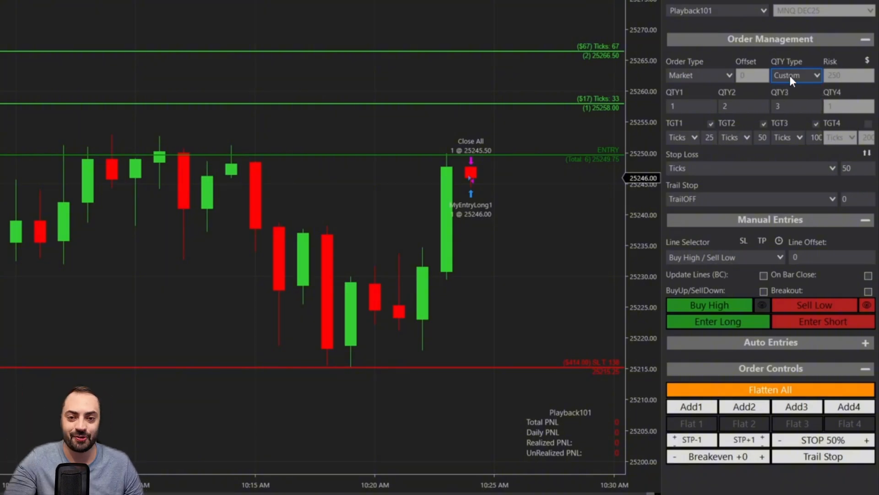
left_click(796, 74)
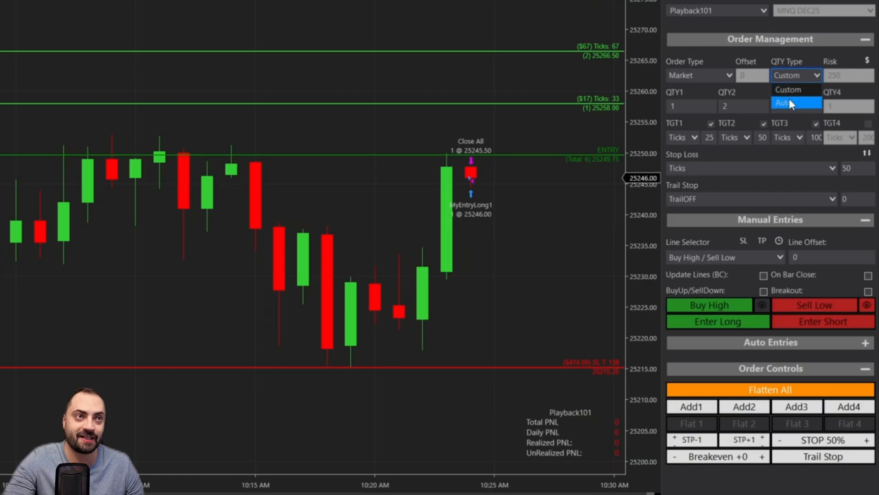
left_click(792, 103)
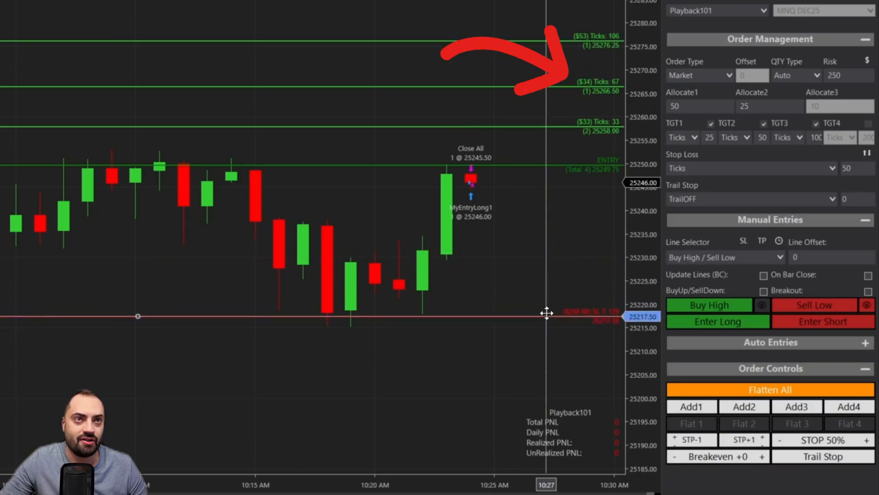
left_click_drag(547, 316, 541, 357)
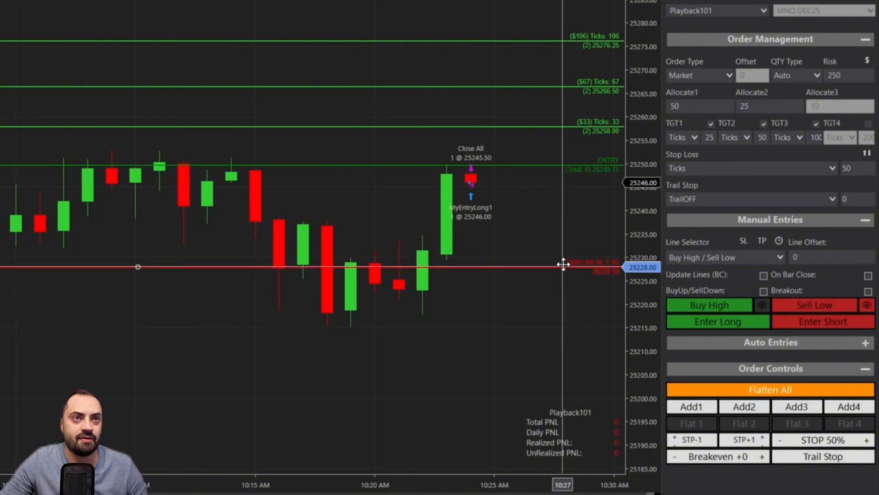
left_click_drag(564, 264, 578, 257)
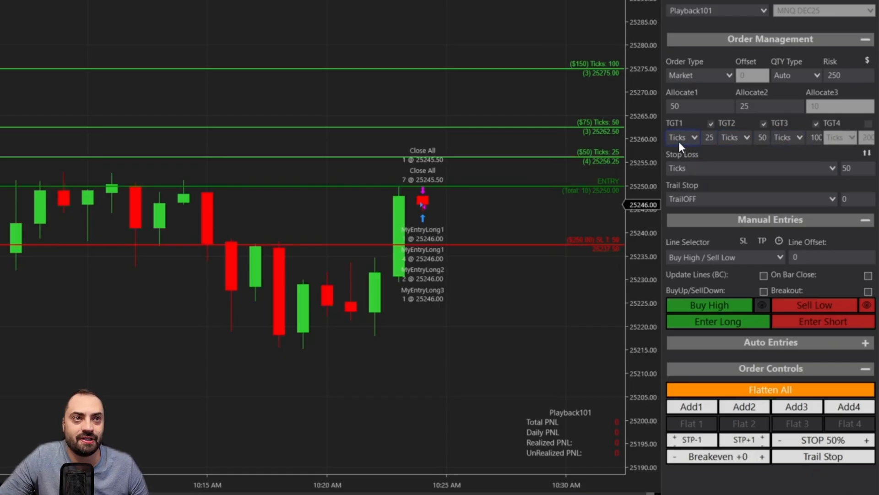
Switch TGT1–TGT3 from Ticks to RR with multiples 1.0, 2.0 and 3.0
left_click(682, 137)
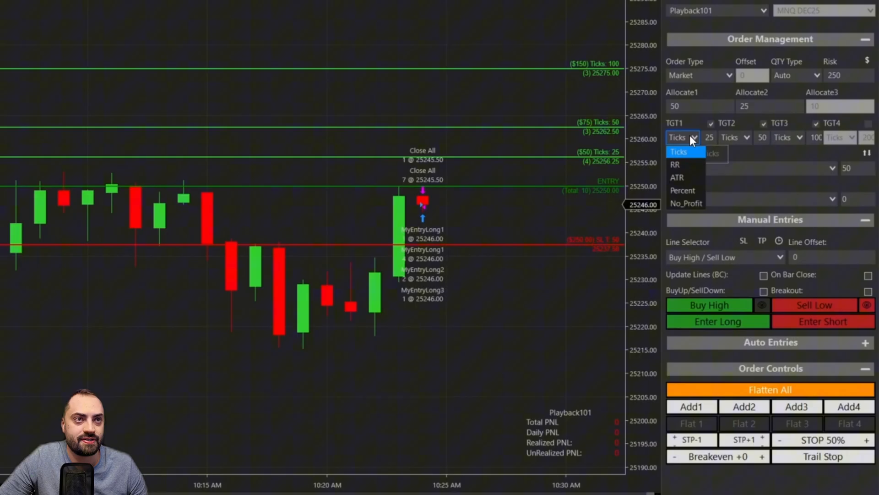
left_click(676, 164)
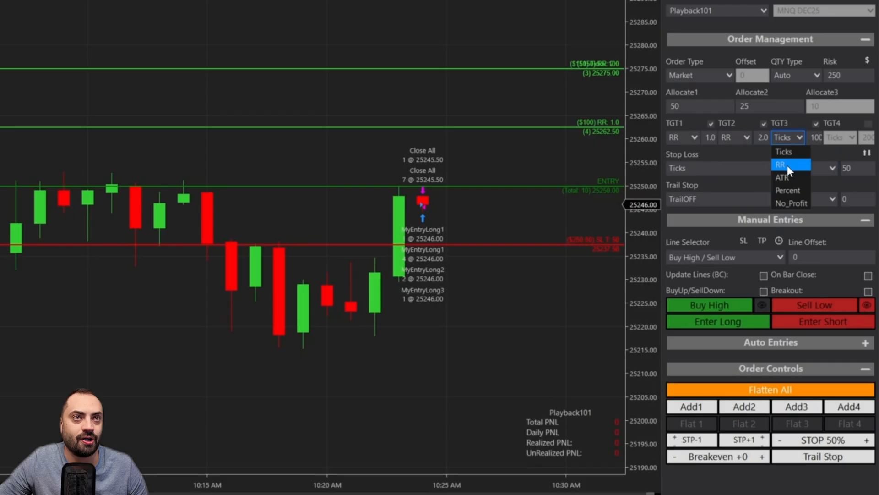
left_click(780, 164)
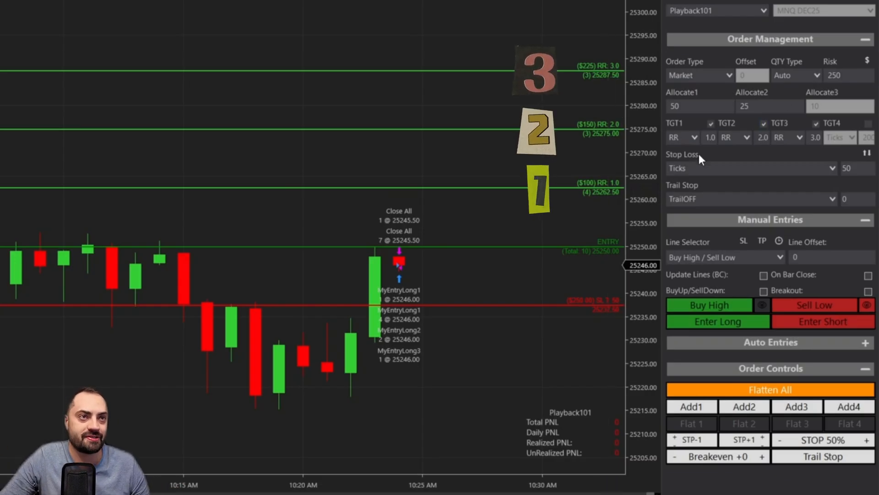
Try other TGT1 RR values and target line positions, keeping RR and resetting TGT1 to 1R
left_click(709, 137)
type("1.5")
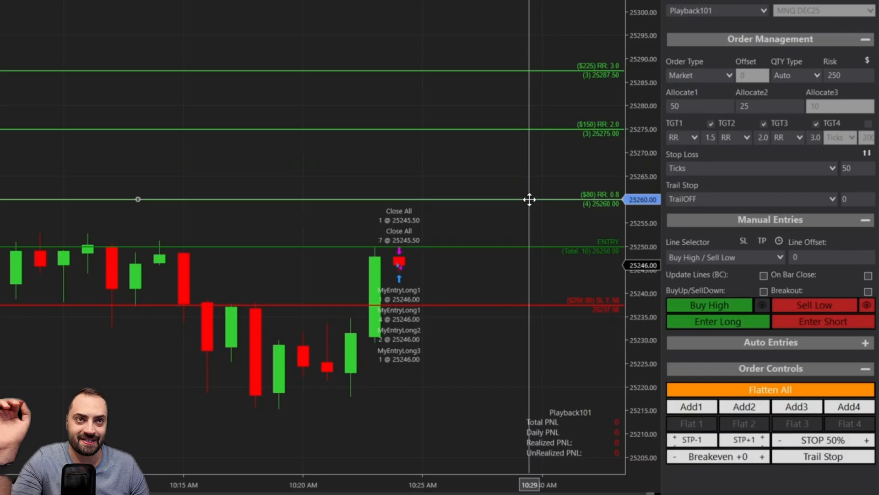
left_click_drag(529, 199, 535, 107)
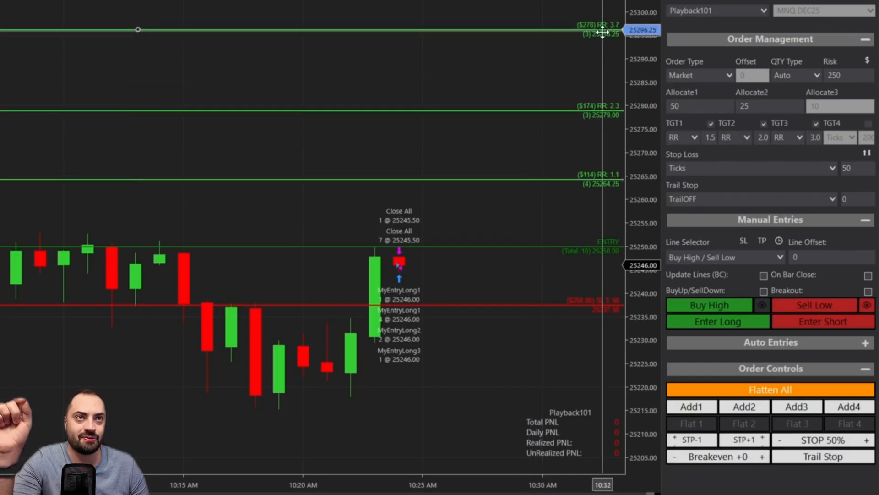
left_click(682, 137)
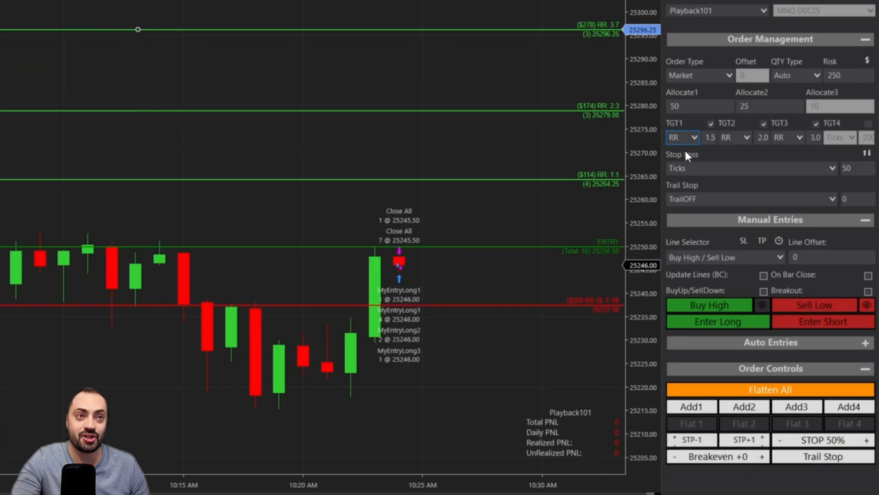
left_click(682, 137)
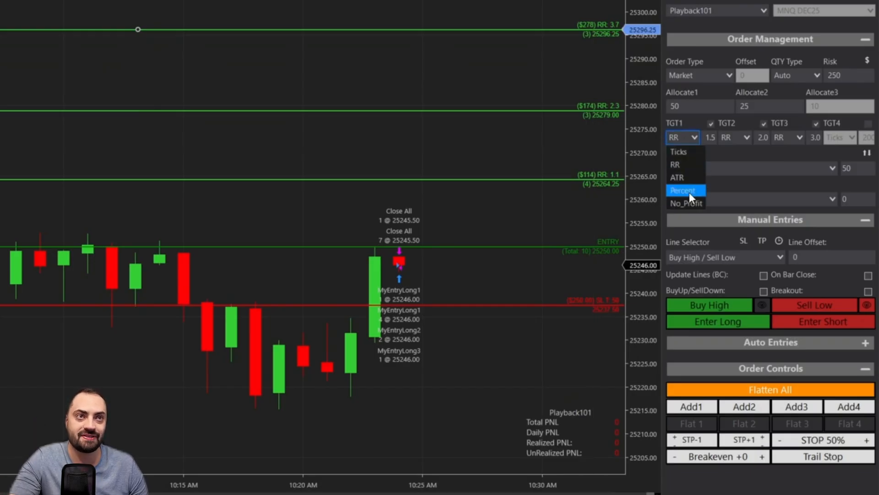
left_click(683, 190)
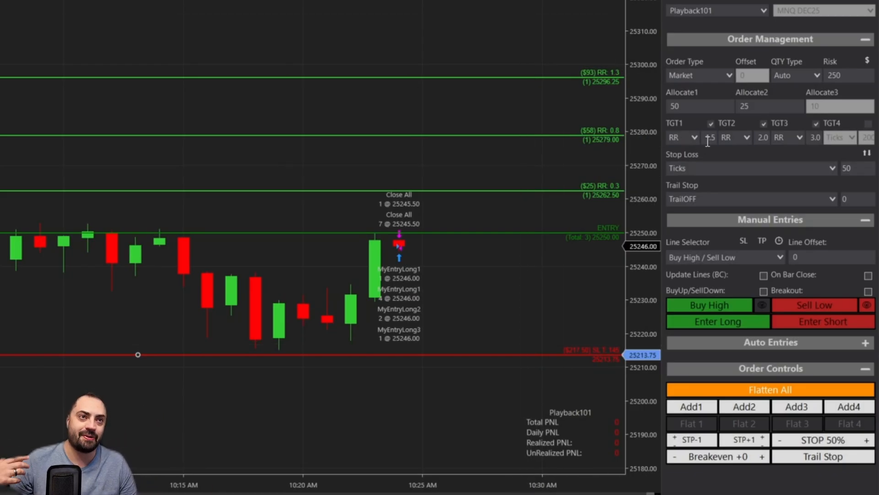
left_click(708, 137)
type("1")
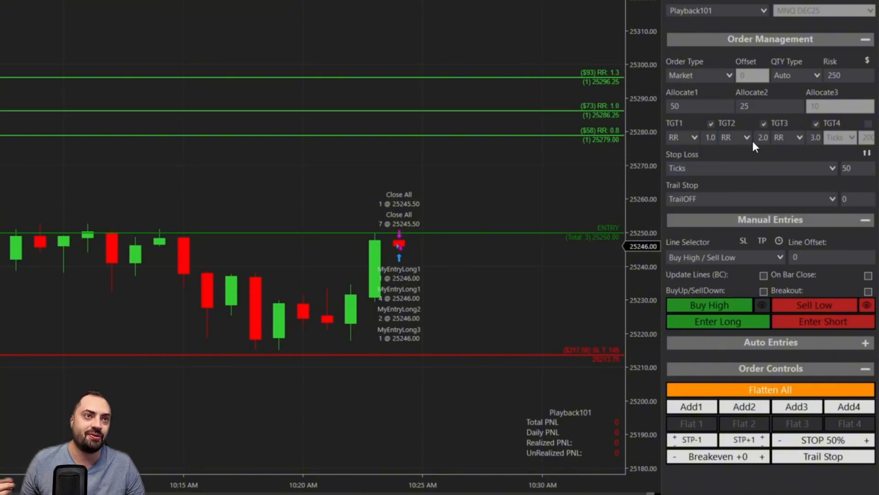
mouse_move(806, 188)
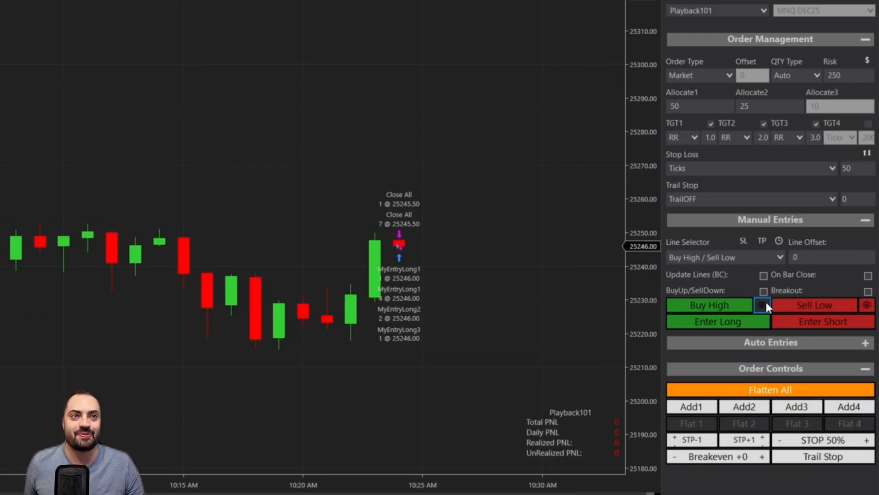
Show the buy-high lines again and lower the entry to 25248.50
left_click(762, 305)
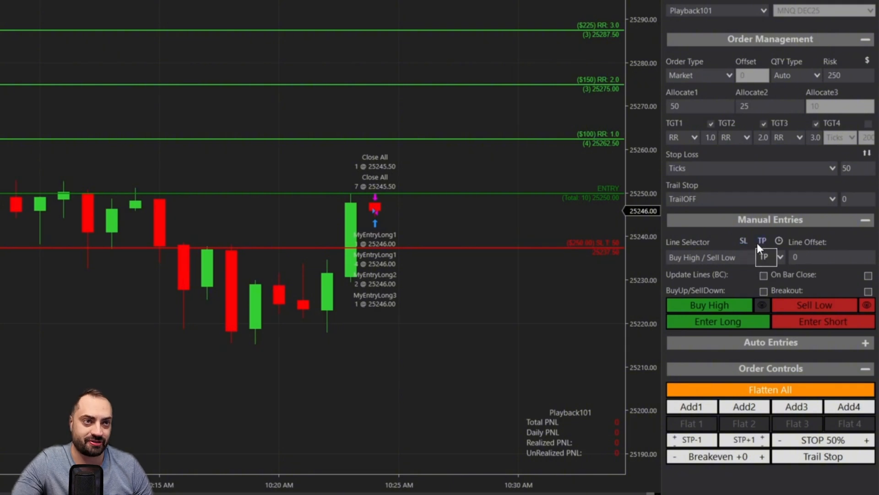
left_click(754, 257)
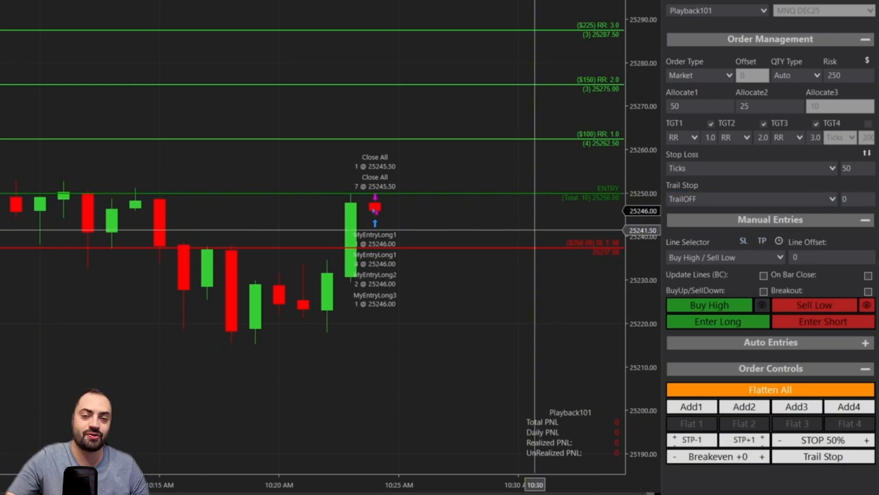
mouse_move(823, 321)
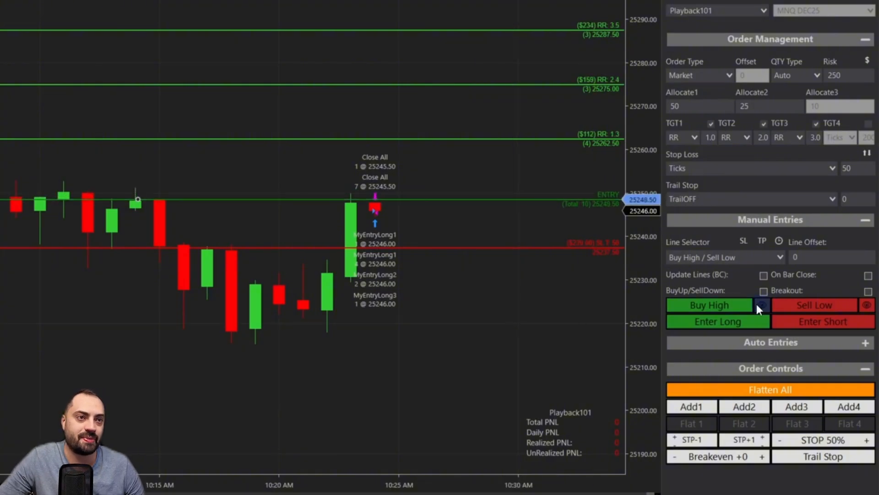
Lock the stop to the entry, raise the entry line, then lower the stop to about 25215
left_click(762, 305)
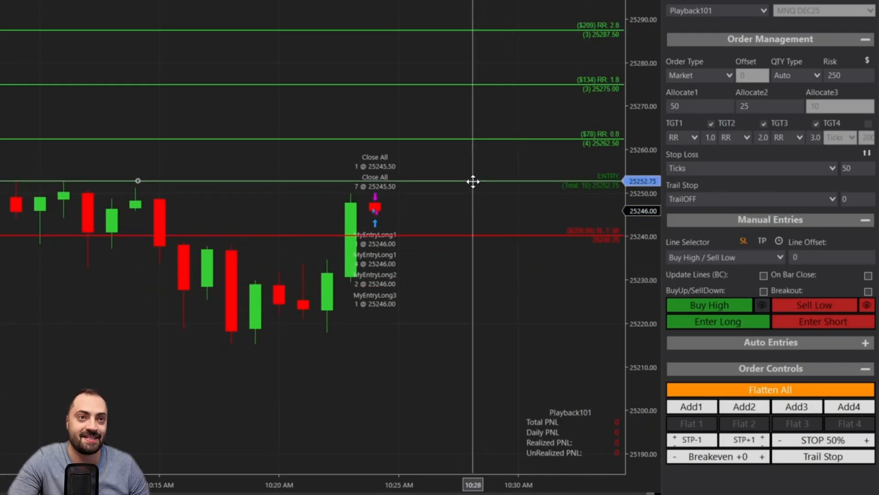
left_click_drag(473, 182, 465, 247)
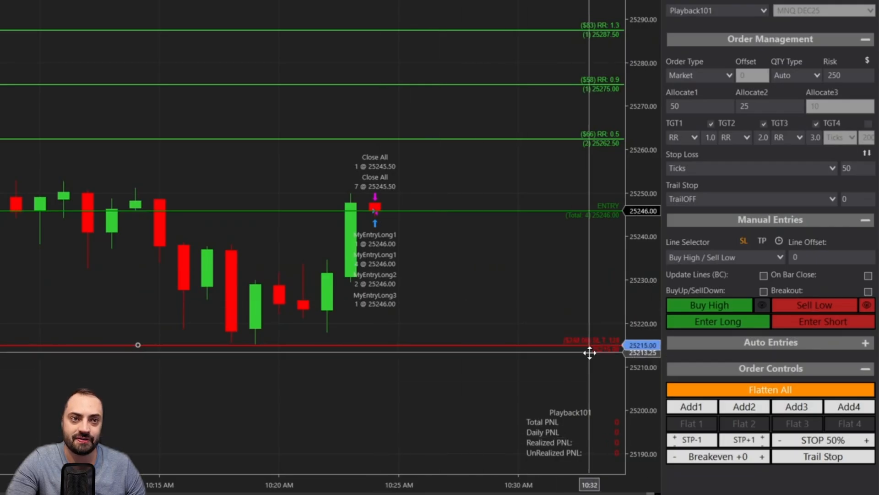
left_click_drag(591, 353, 590, 348)
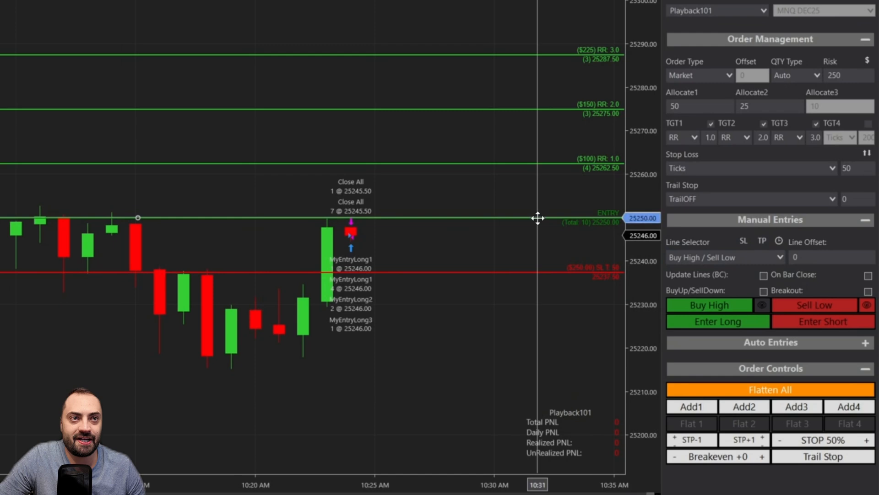
Lower the long entry line to 25250.75 and review the first target's measurement options, including ticks
left_click_drag(539, 218, 523, 232)
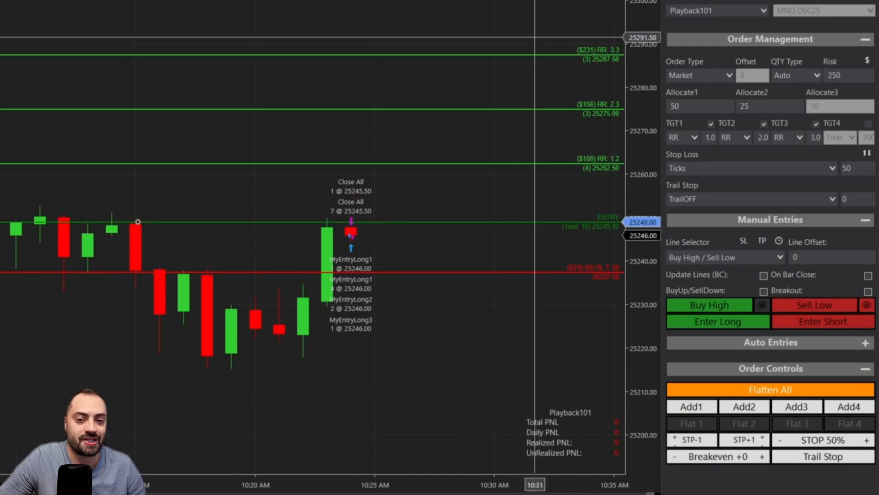
left_click(762, 241)
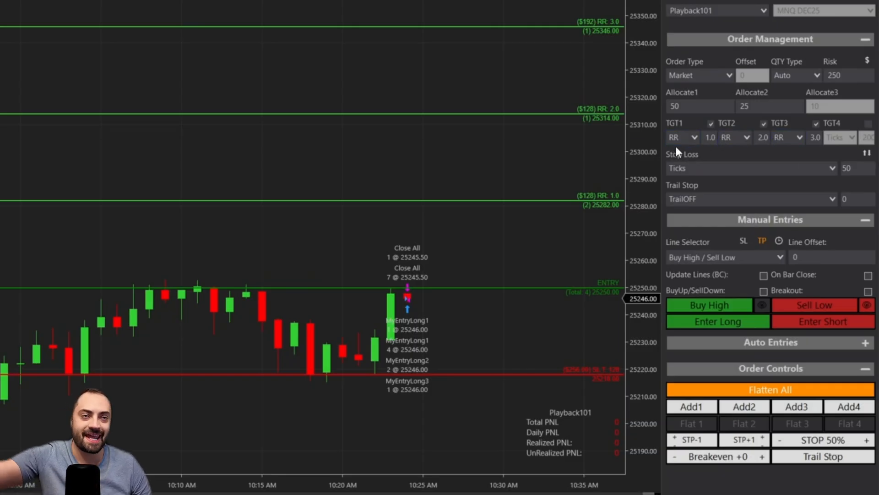
left_click(682, 137)
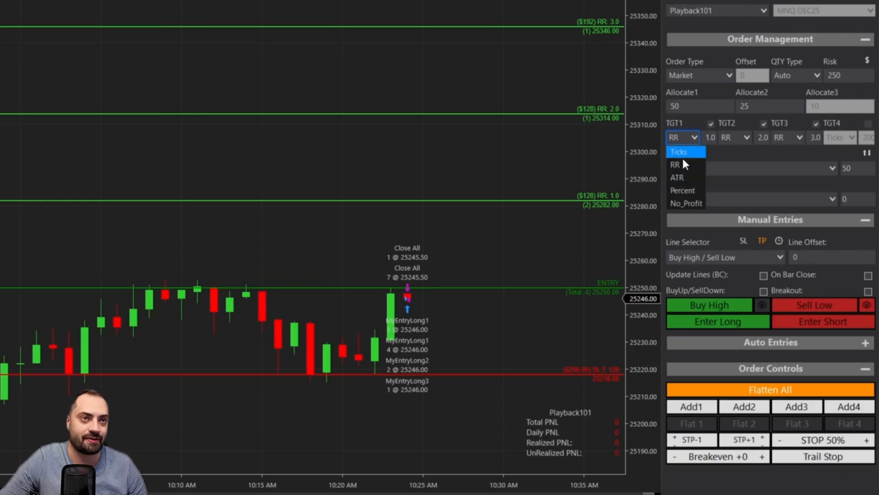
left_click(679, 151)
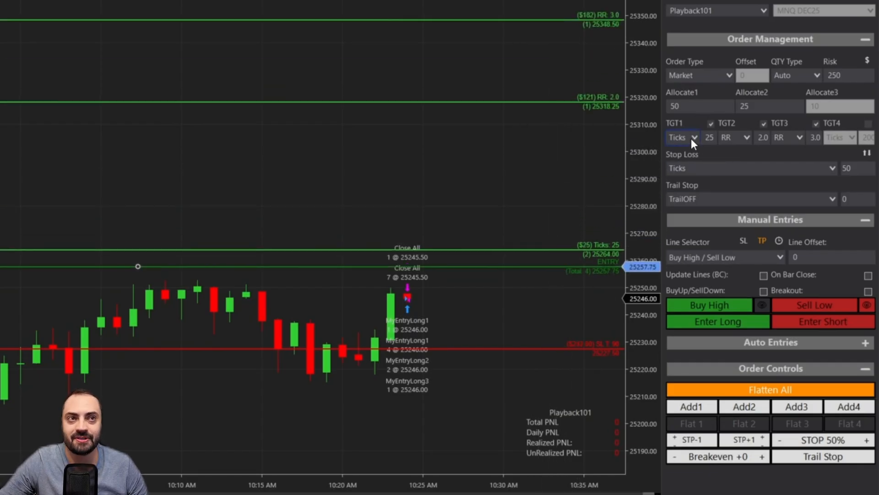
left_click(682, 137)
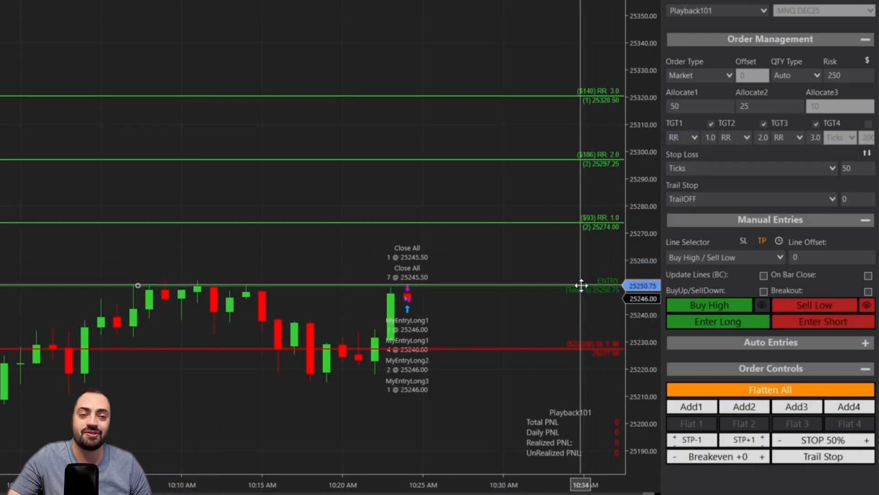
mouse_move(720, 137)
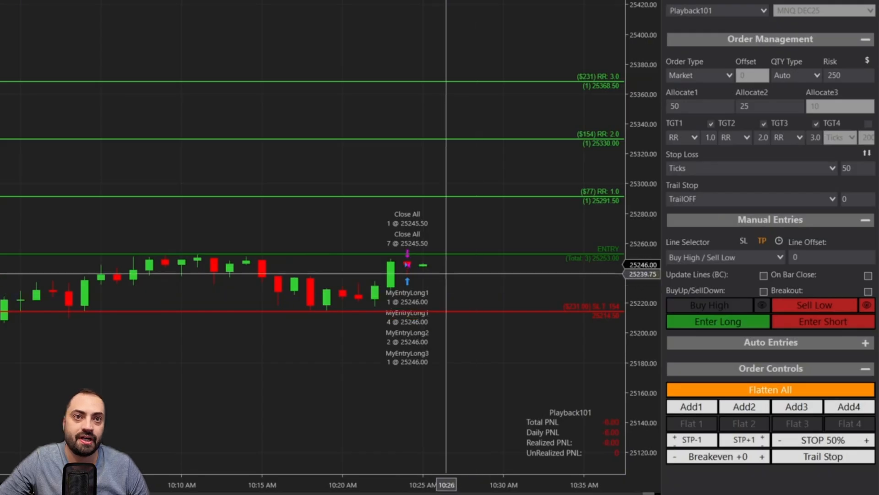
mouse_move(437, 260)
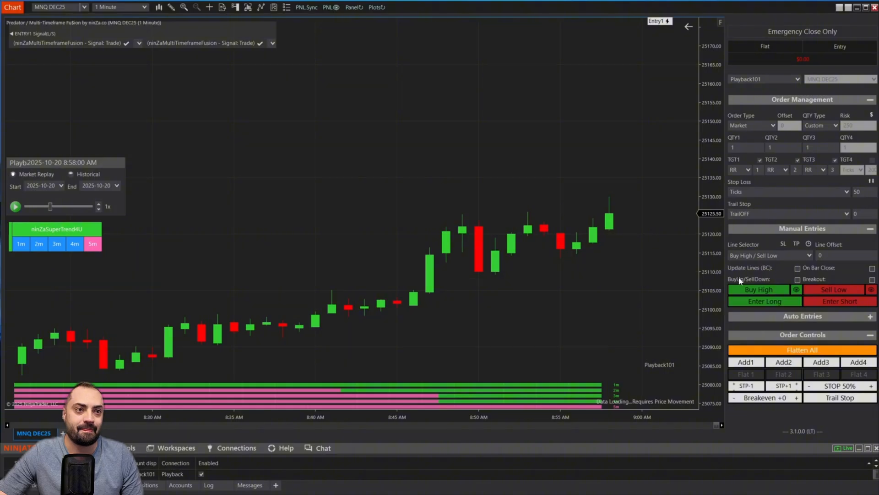
Set the manual-entry Line Selector to Current Price and enable the TP line option
left_click(15, 206)
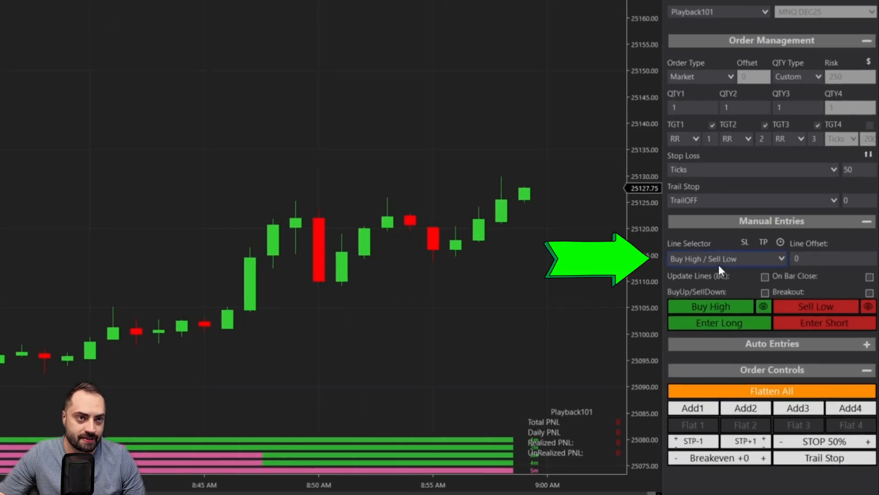
left_click(727, 258)
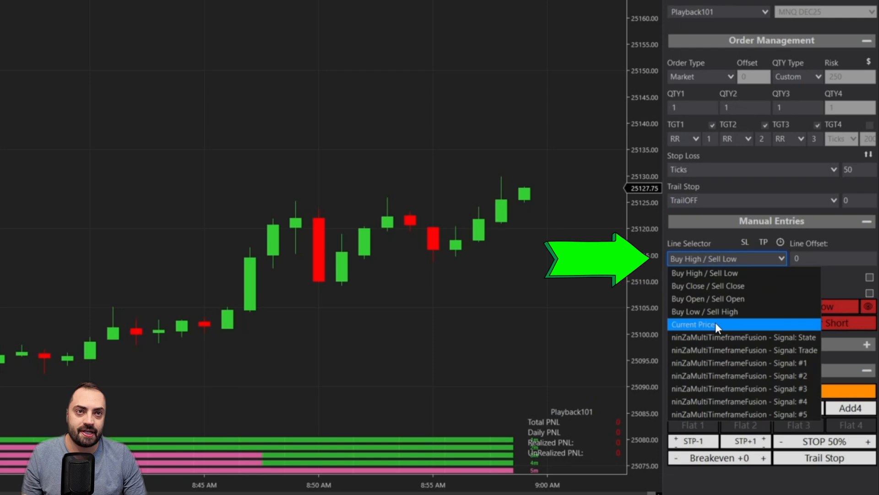
left_click(694, 324)
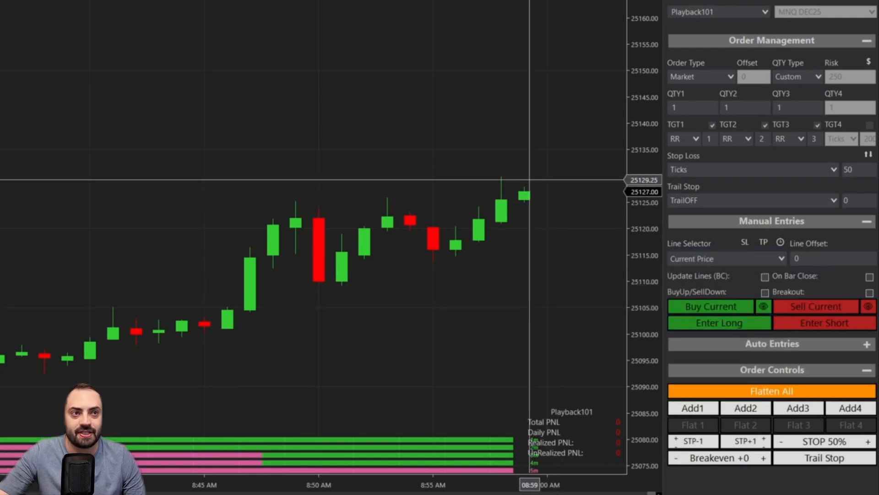
left_click(763, 243)
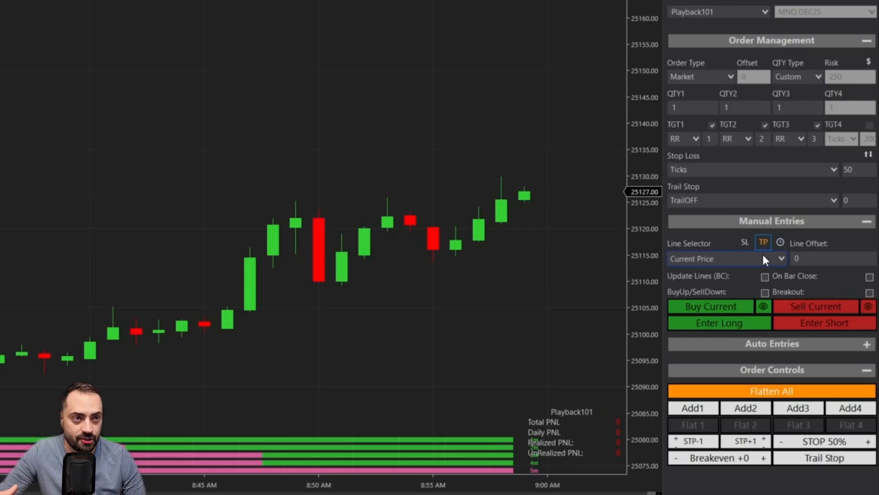
mouse_move(558, 165)
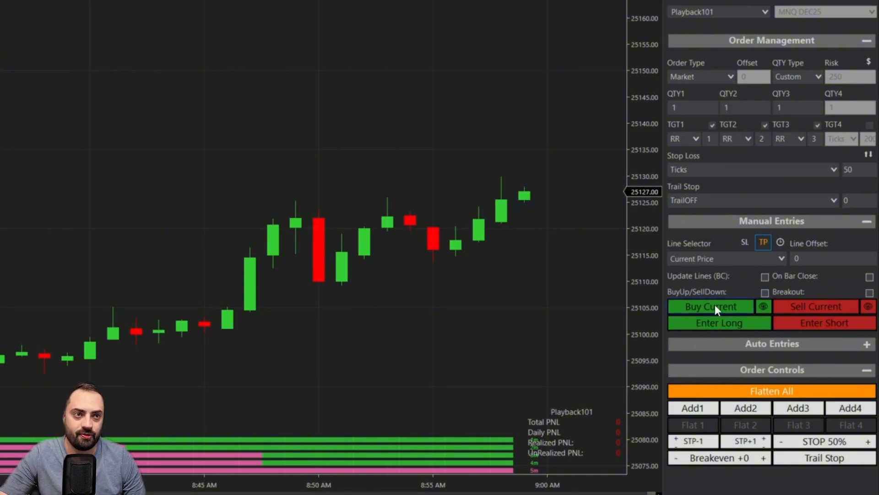
mouse_move(468, 267)
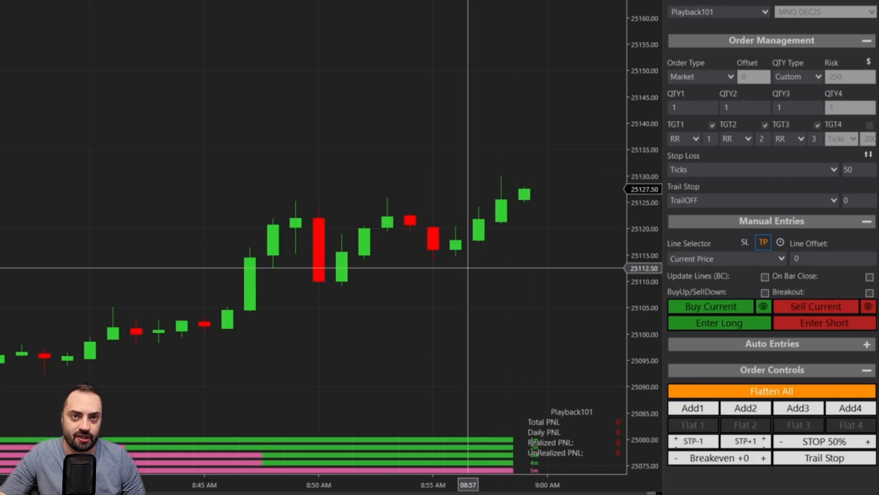
mouse_move(435, 290)
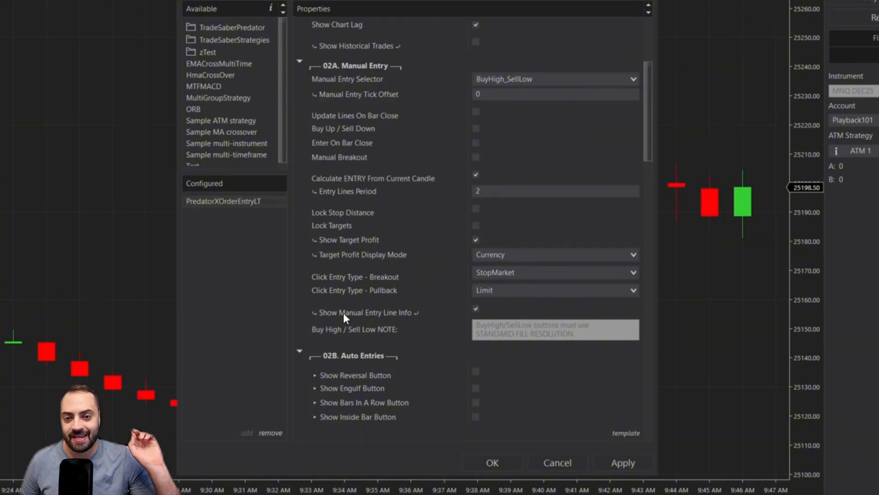
mouse_move(803, 238)
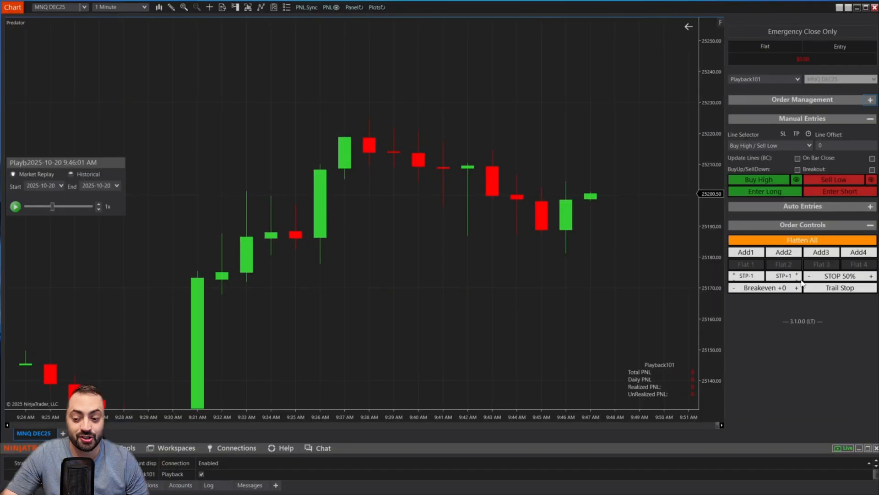
mouse_move(626, 133)
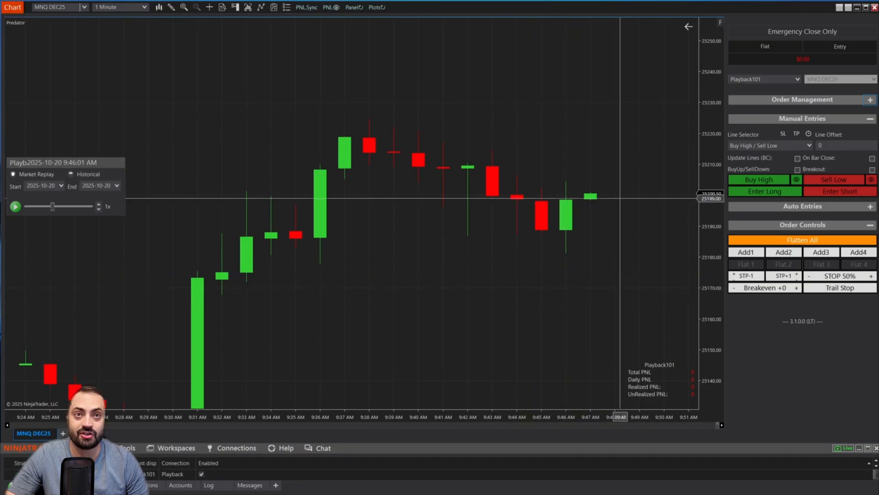
Expand Order Management for a one-contract buy limit at 25175.00 below price
left_click(759, 179)
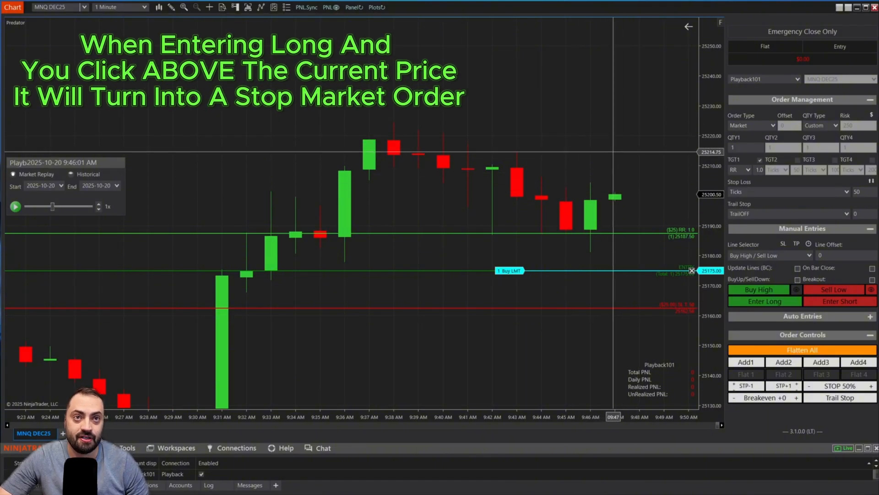
Move the long entry above price as a buy stop, enable SL, and drag the entry line
left_click(510, 151)
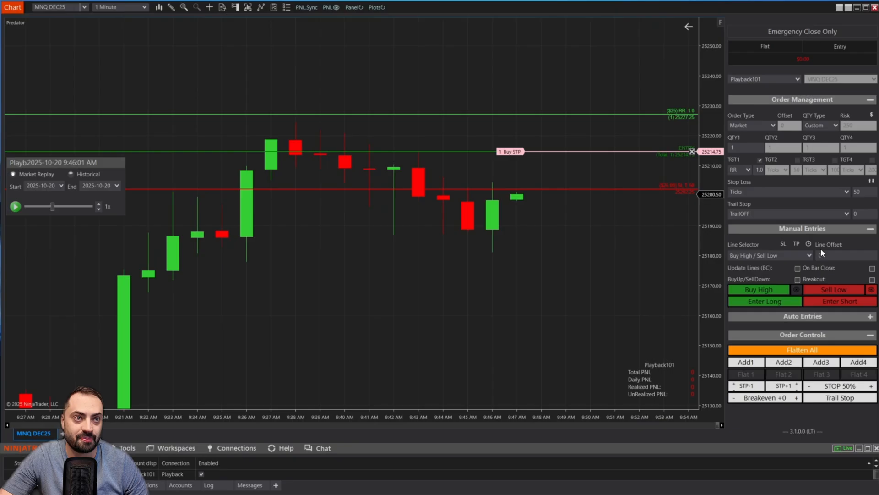
left_click(783, 243)
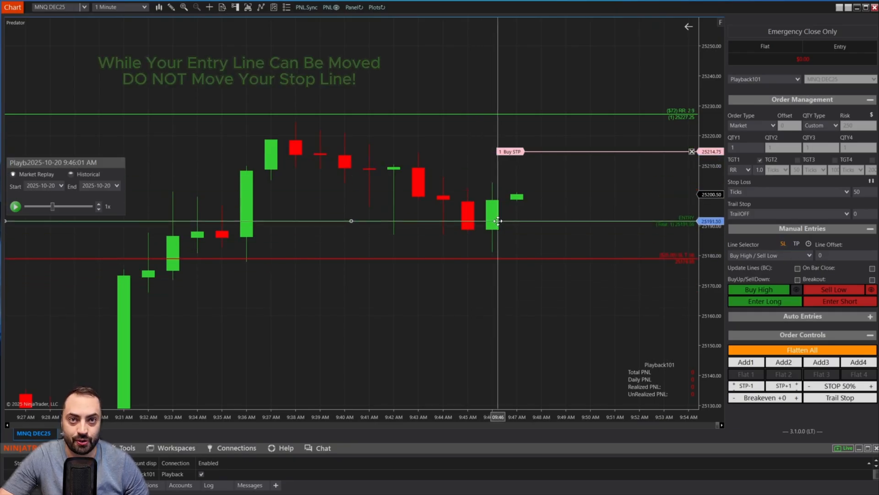
left_click_drag(497, 220, 503, 213)
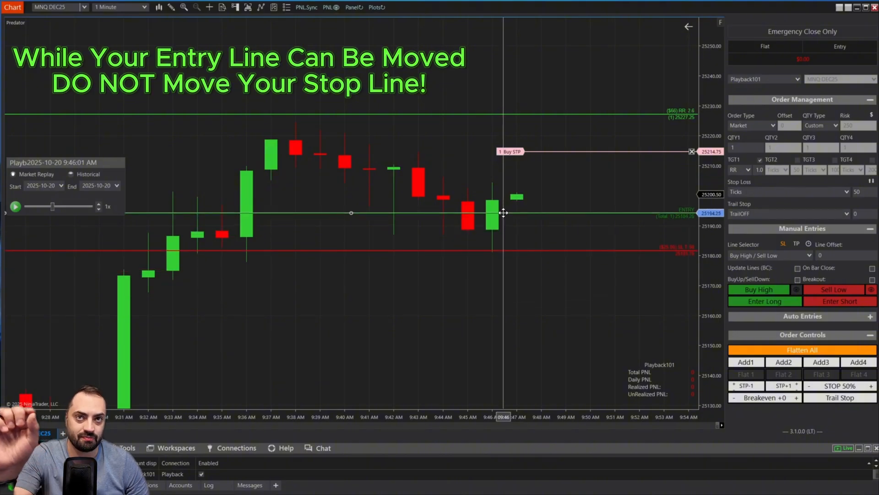
left_click_drag(503, 213, 519, 175)
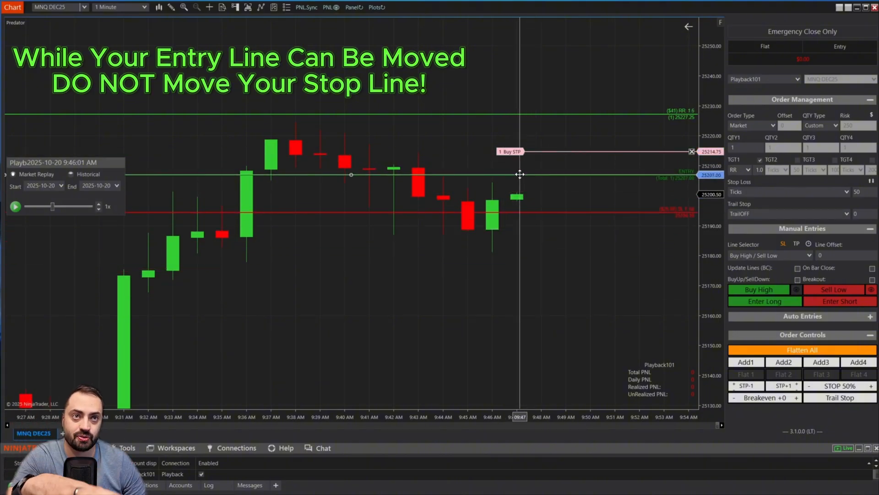
left_click_drag(519, 175, 510, 241)
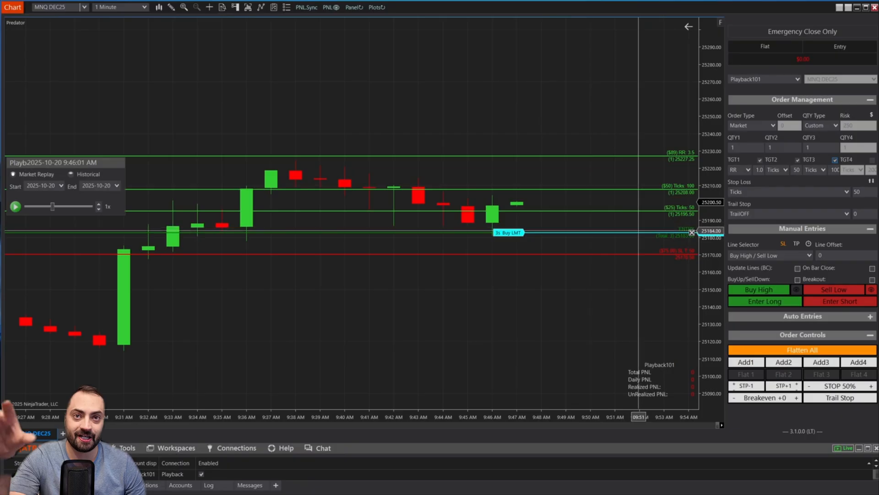
Enter 2 as the second target quantity, enable TP, and set TGT2 to RR
right_click(507, 232)
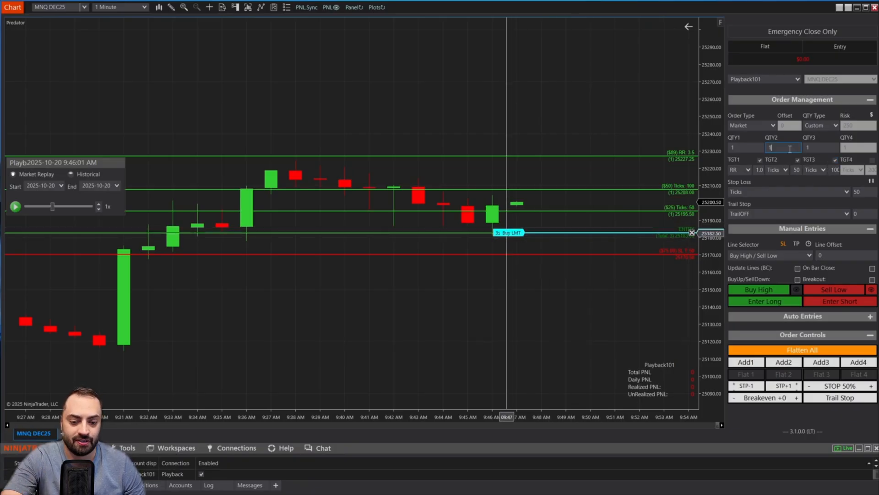
type("2")
left_click(820, 148)
type("3")
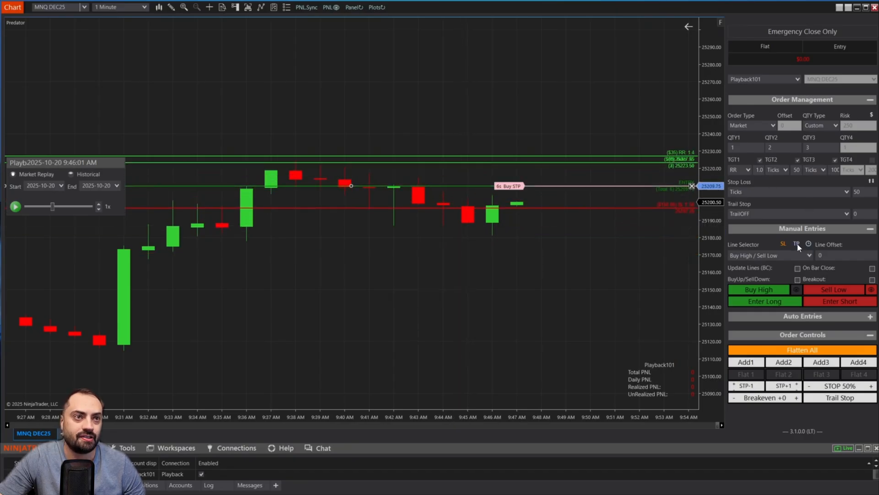
left_click(796, 243)
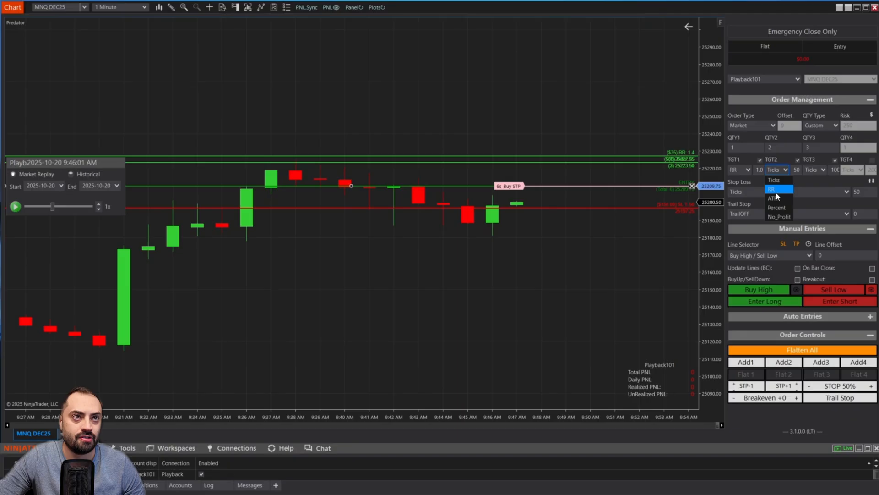
left_click(772, 190)
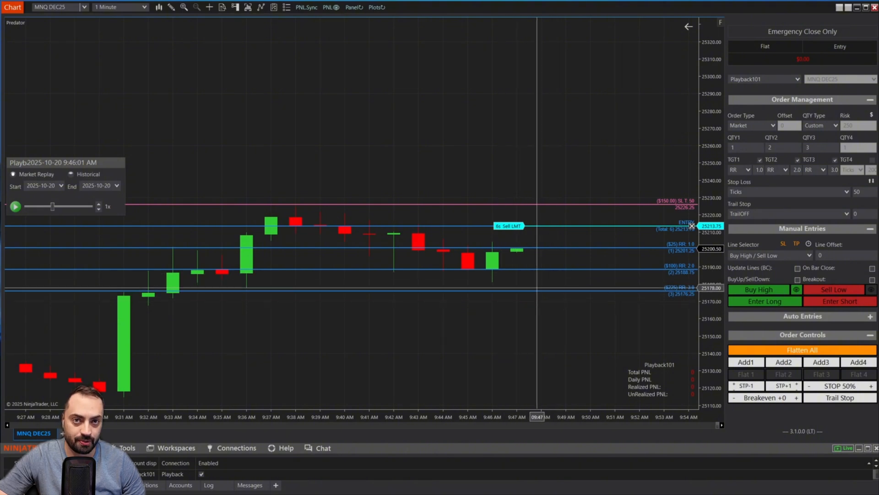
mouse_move(535, 285)
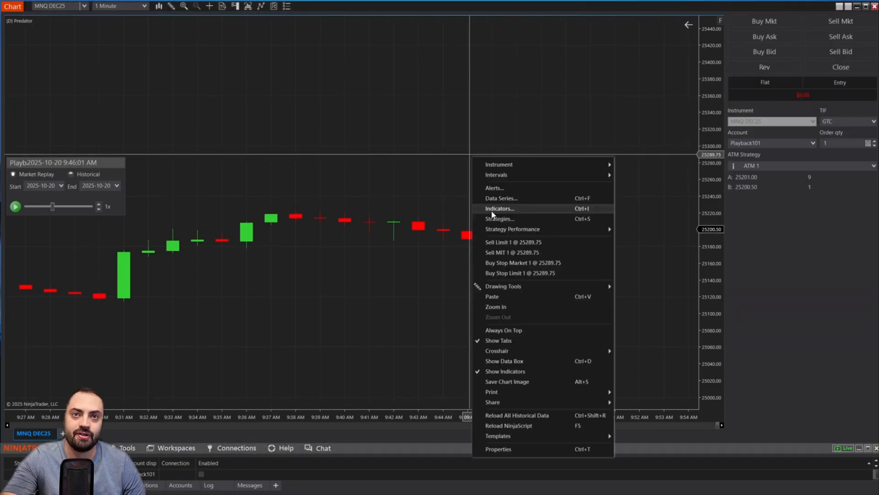
Under 02A. Manual Entry, set Breakout click entries to StopLimit and Pullback to MIT
left_click(448, 104)
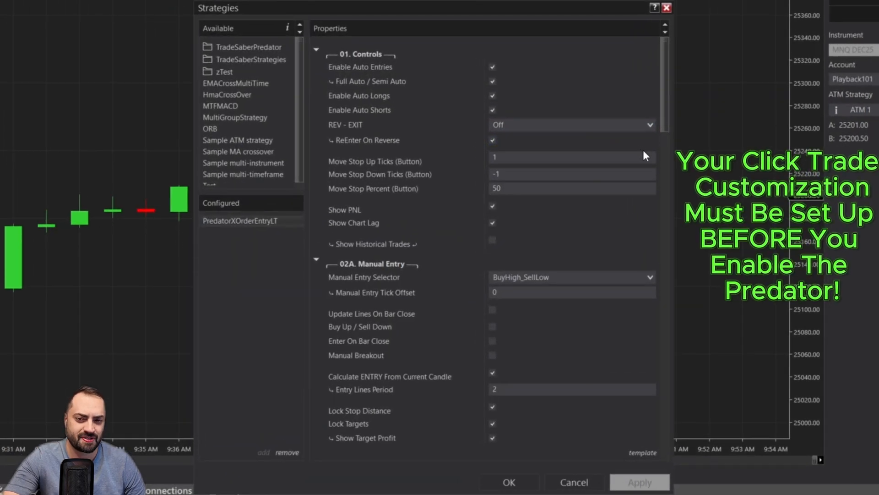
scroll("down", 3)
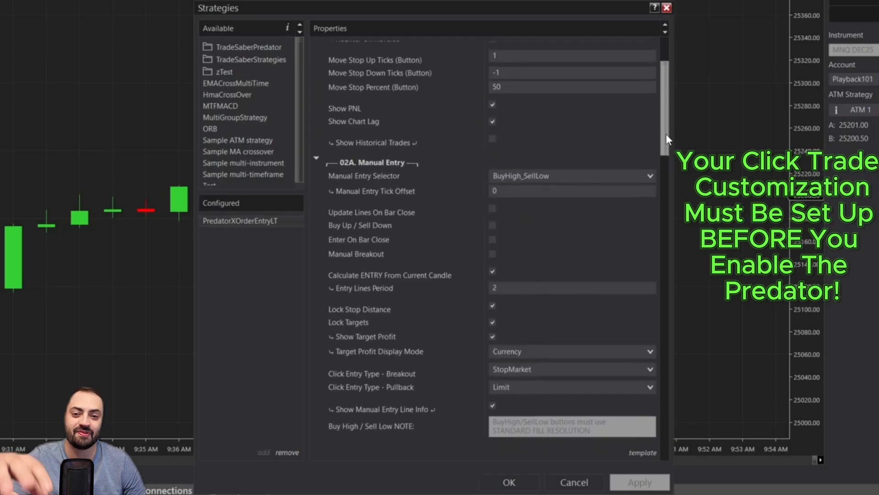
scroll("down", 3)
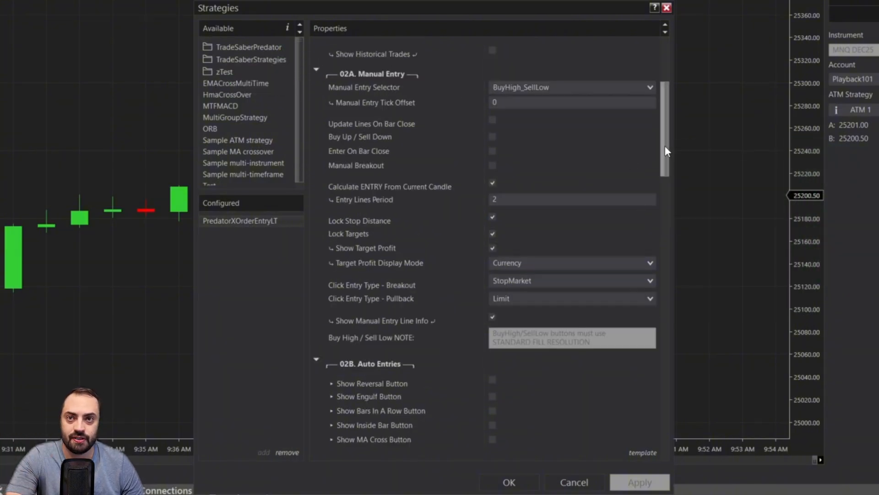
scroll("down", 3)
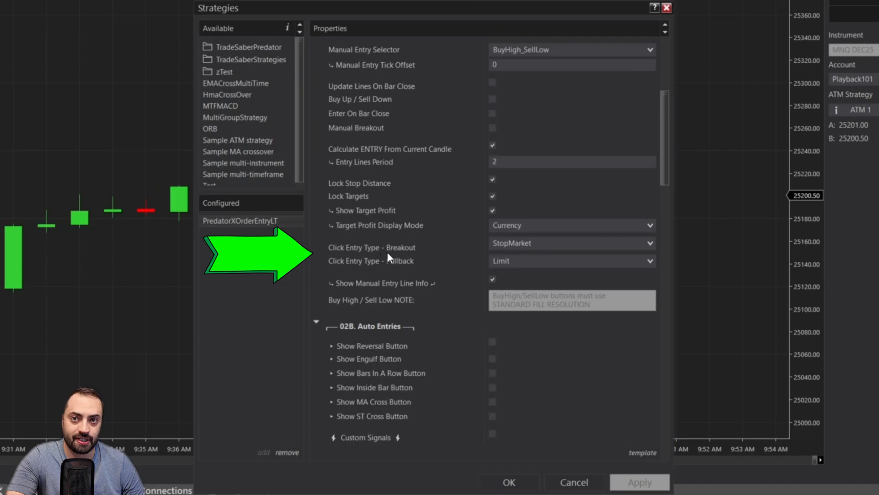
left_click(571, 243)
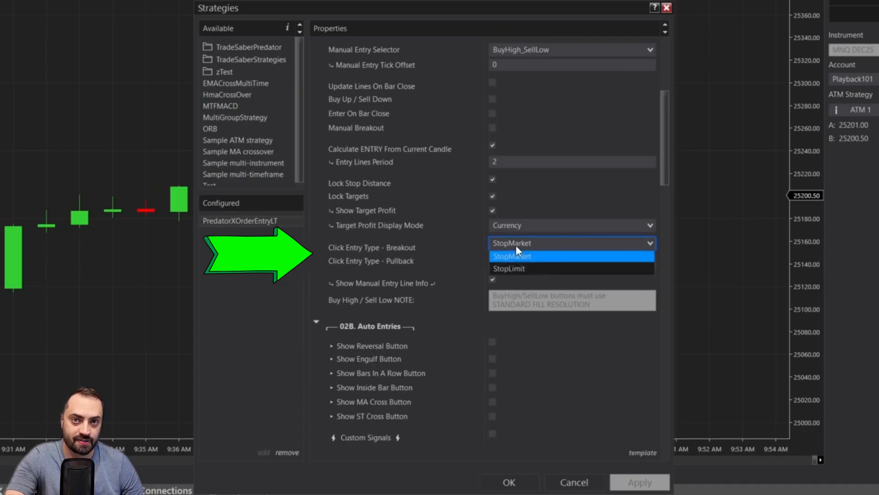
mouse_move(516, 269)
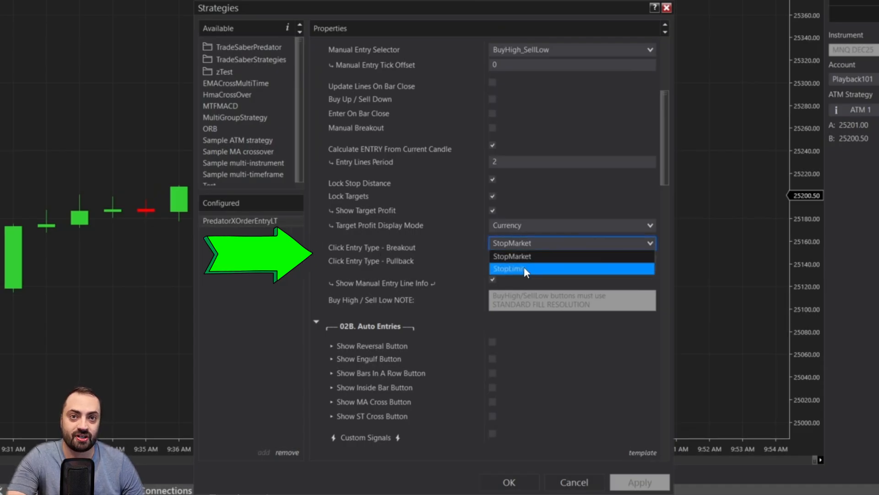
left_click(507, 268)
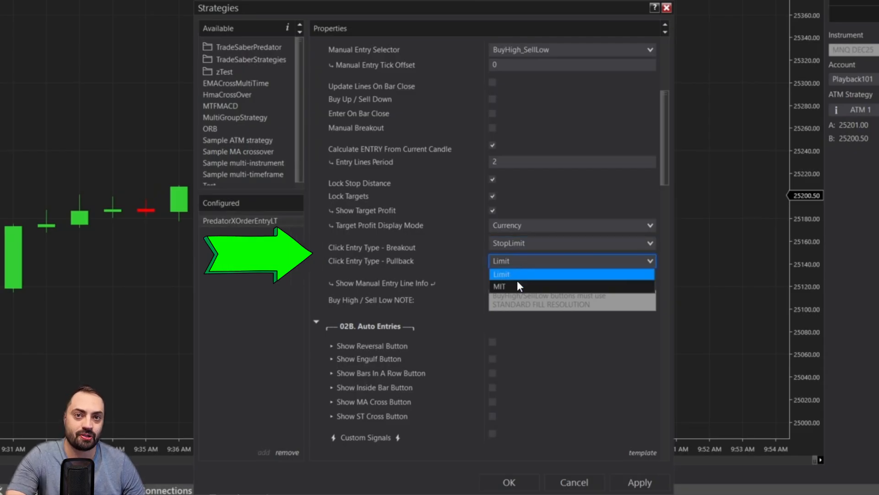
mouse_move(507, 287)
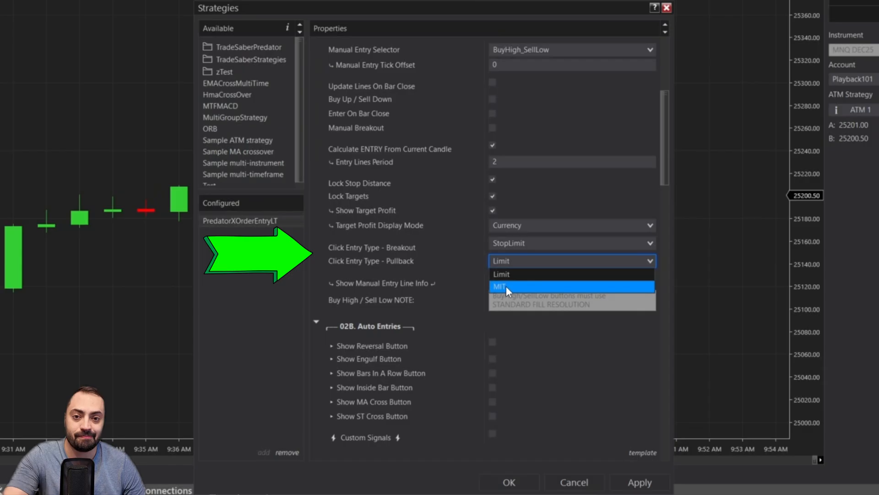
left_click(499, 286)
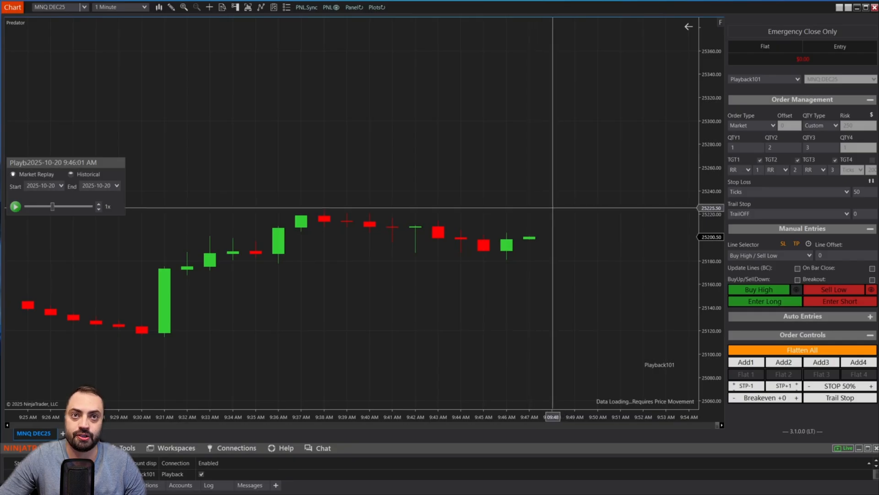
Place a Buy MIT click-trader entry below the current MNQ price
left_click(758, 290)
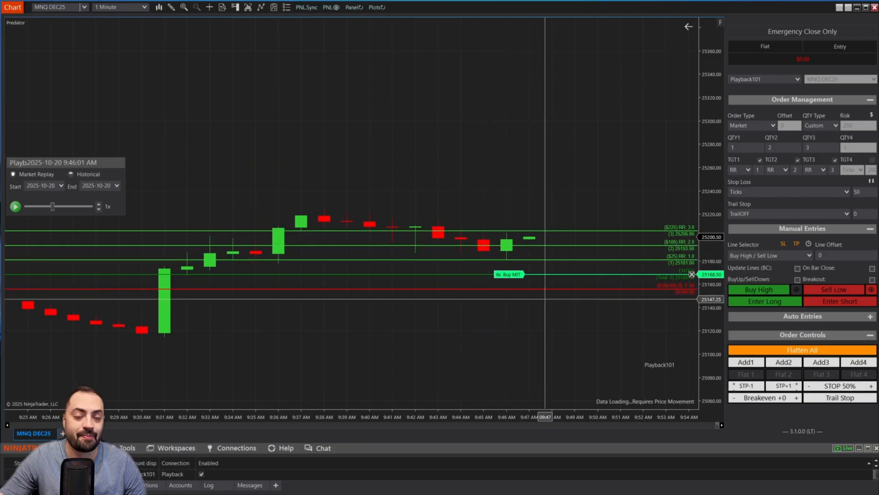
mouse_move(438, 157)
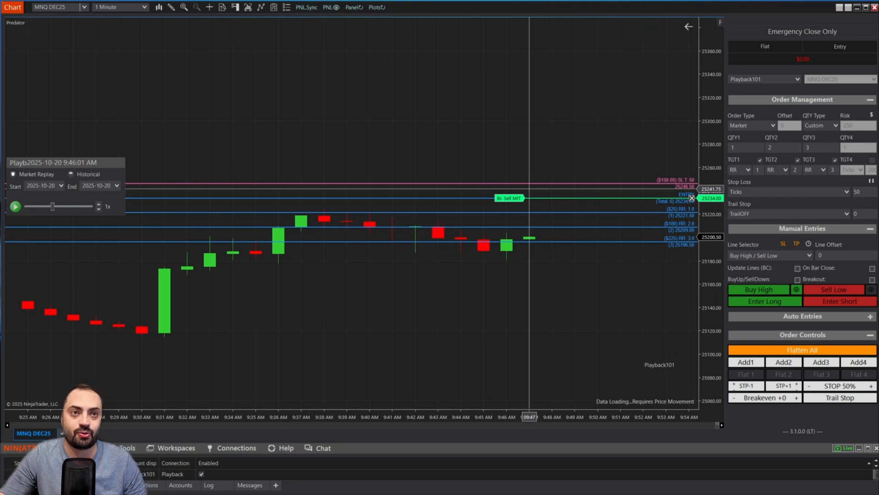
left_click(821, 125)
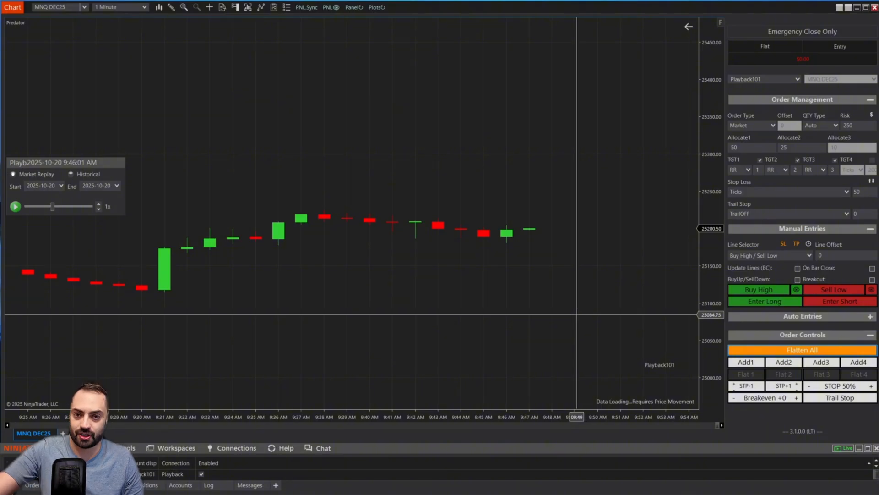
mouse_move(520, 215)
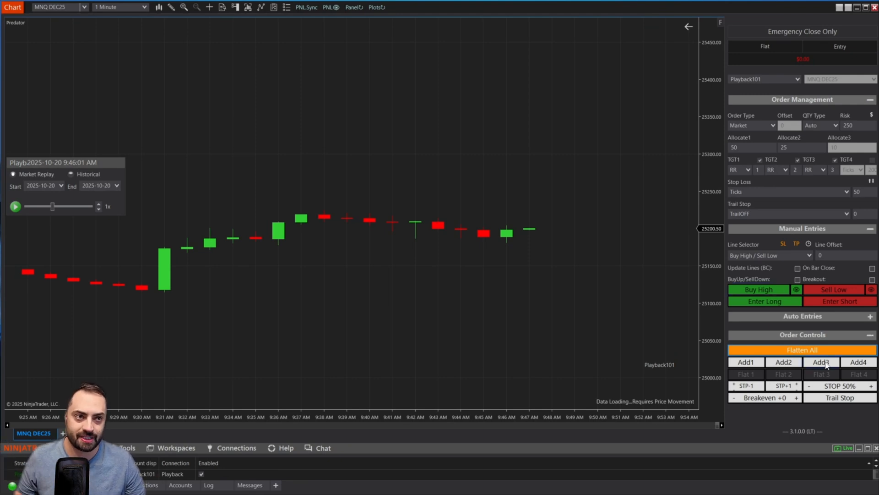
mouse_move(820, 362)
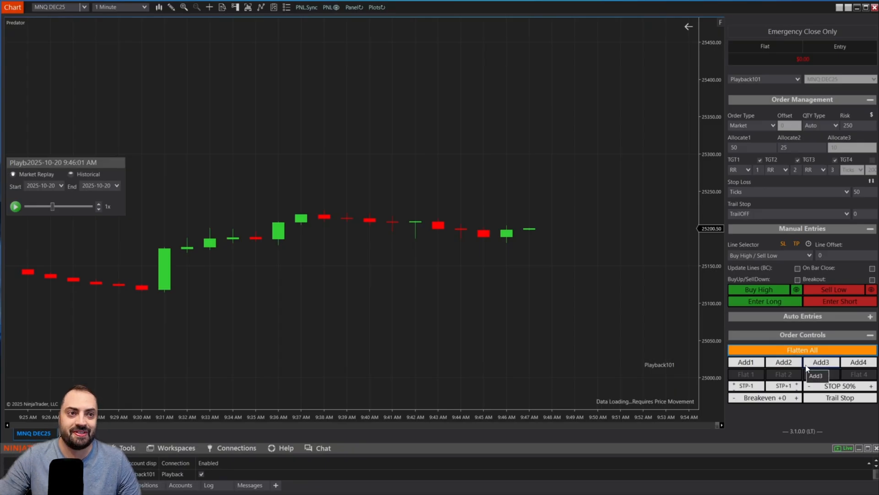
mouse_move(762, 308)
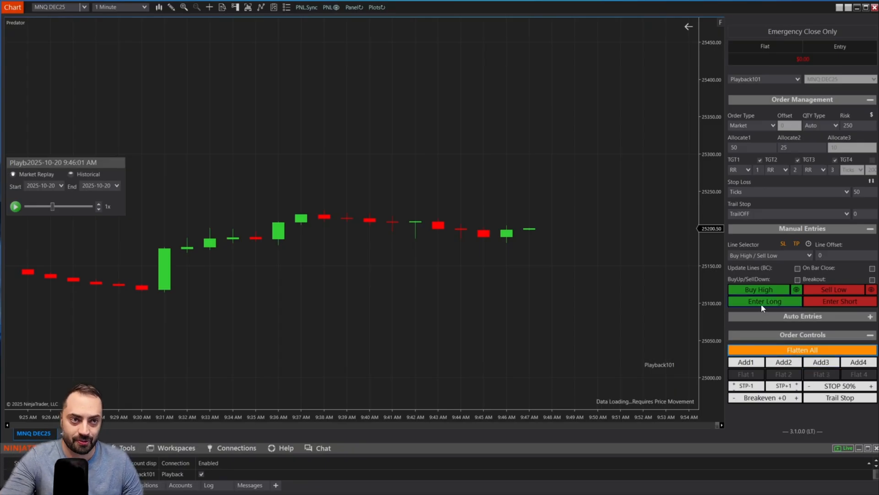
Enter long at market, start the replay, and add contracts with Add1 and Add2
left_click(764, 301)
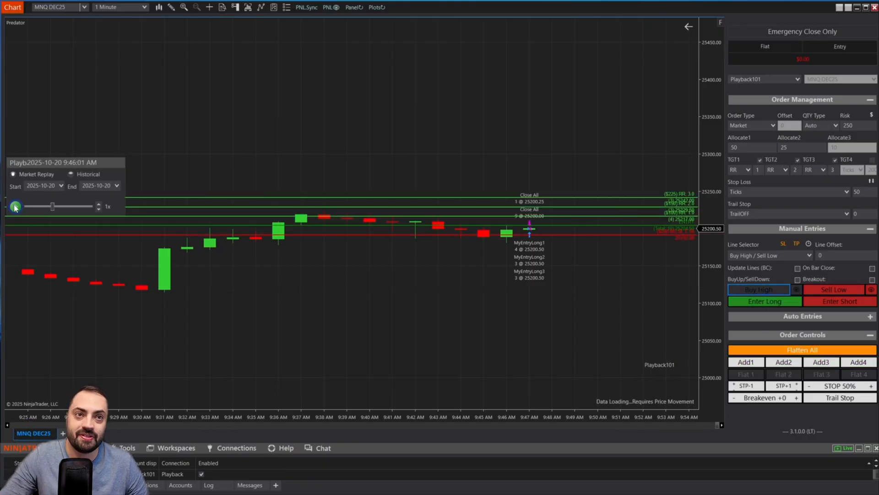
left_click(15, 207)
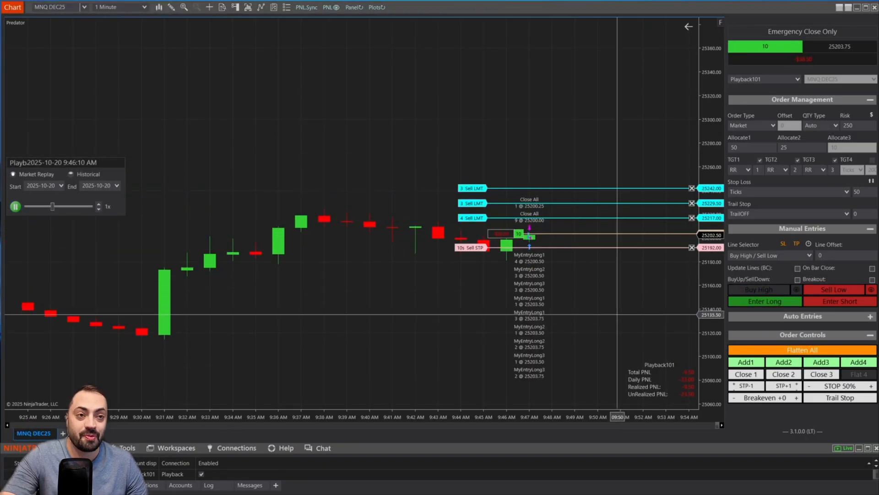
left_click(747, 362)
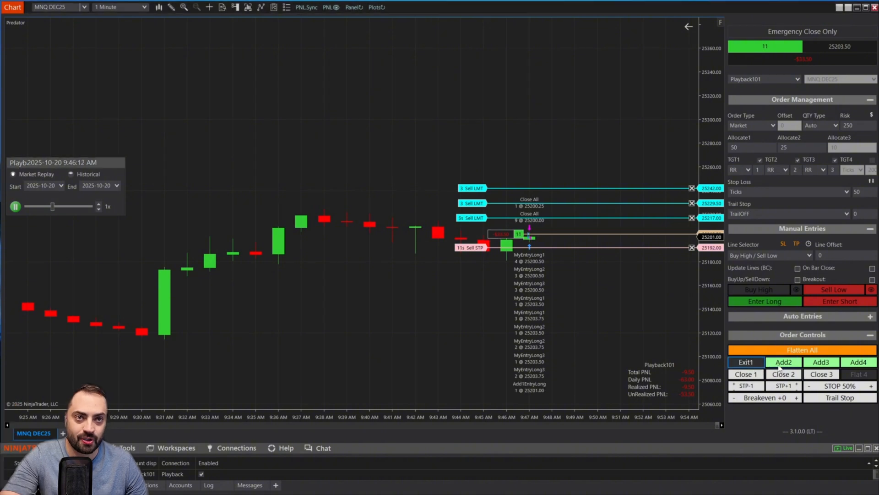
left_click(783, 362)
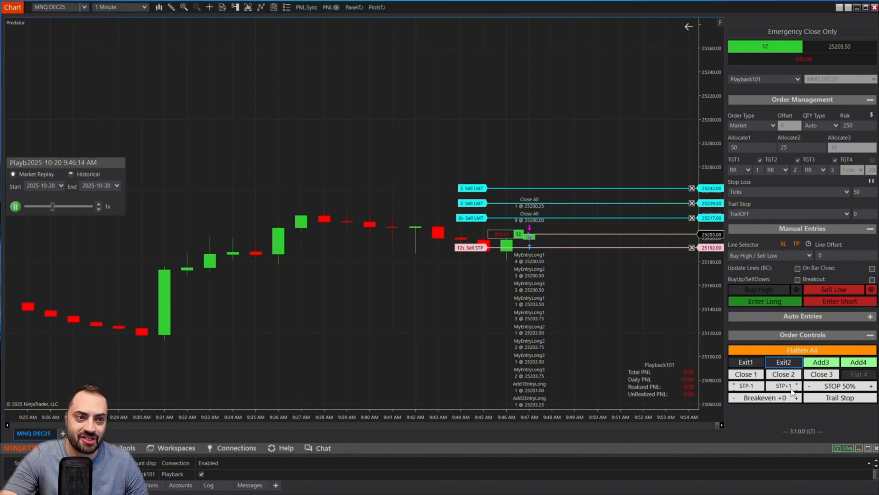
left_click(745, 385)
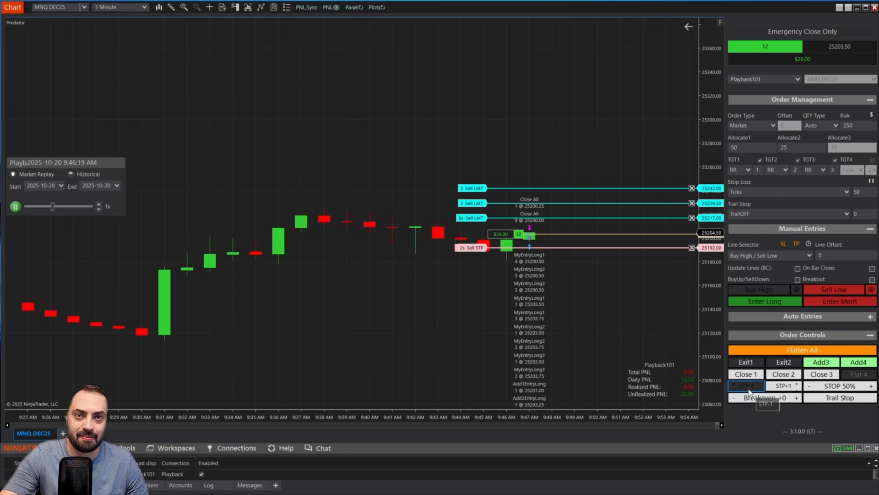
left_click(746, 385)
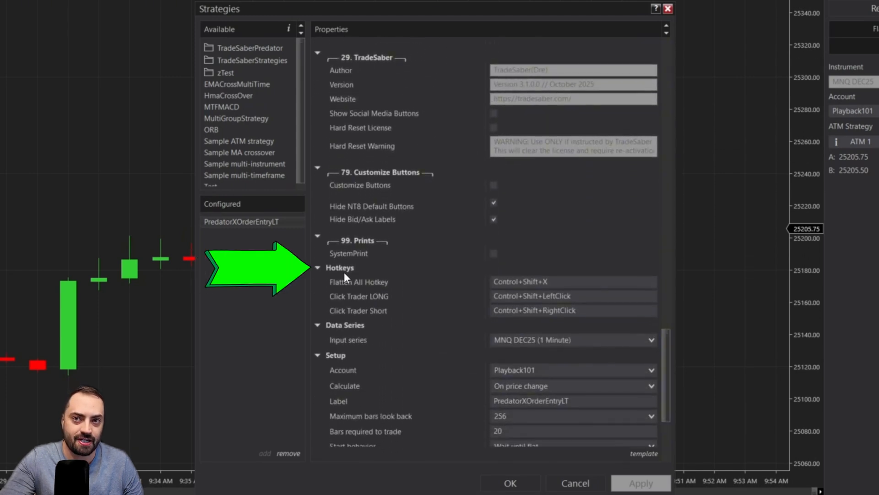
mouse_move(446, 291)
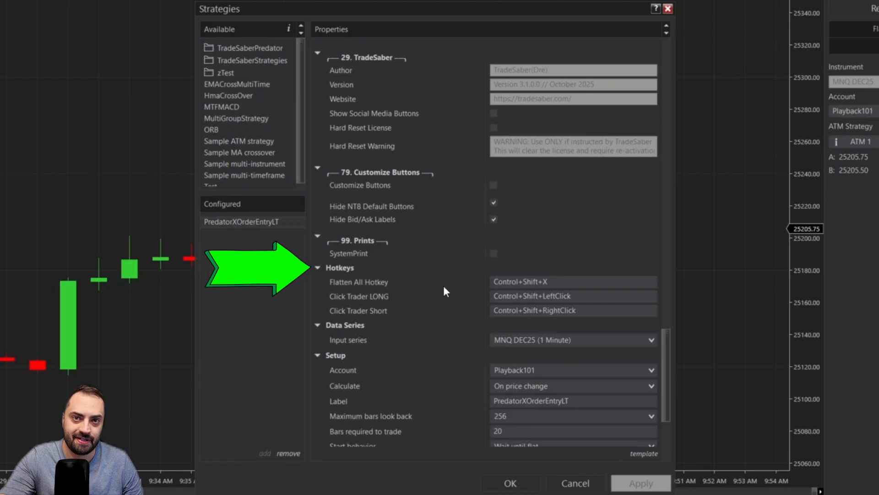
Select the Flatten All Hotkey field in the Predator Hotkeys section for editing
left_click(572, 280)
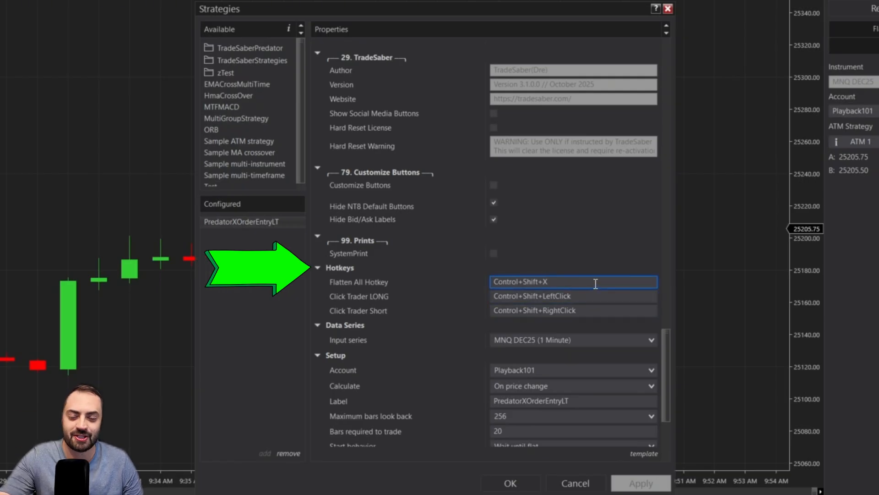